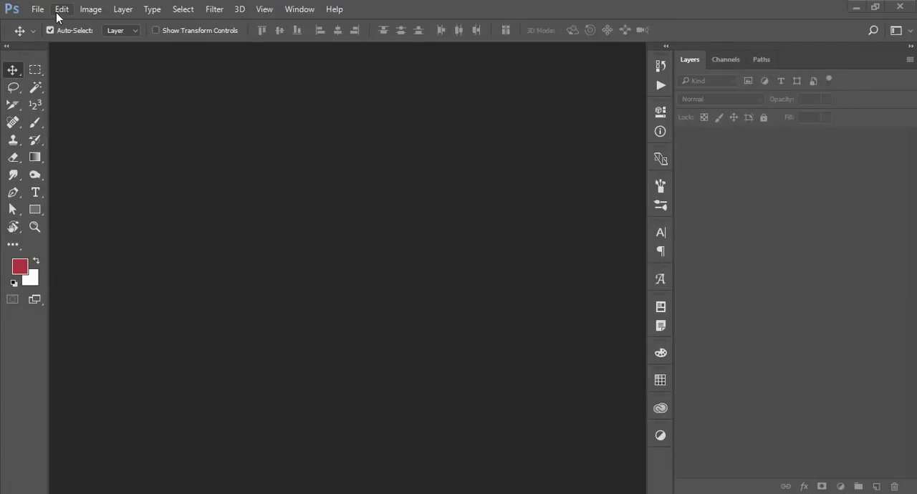
Open the red-haired woman's portrait JPEG from the 1-4-19 folder
left_click(38, 9)
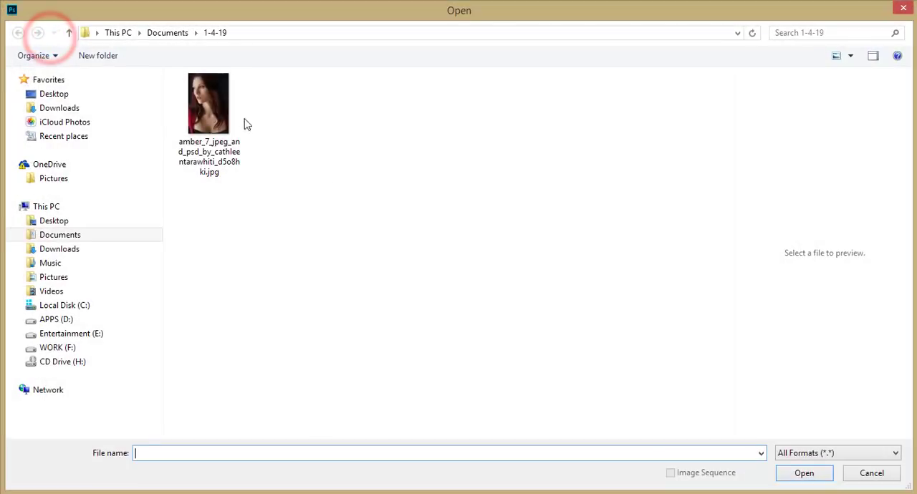
double_click(209, 104)
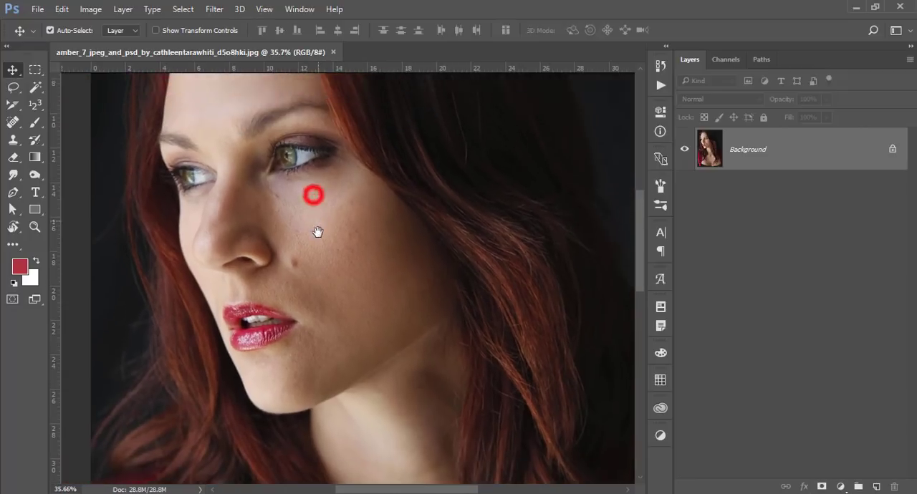
left_click_drag(318, 232, 309, 257)
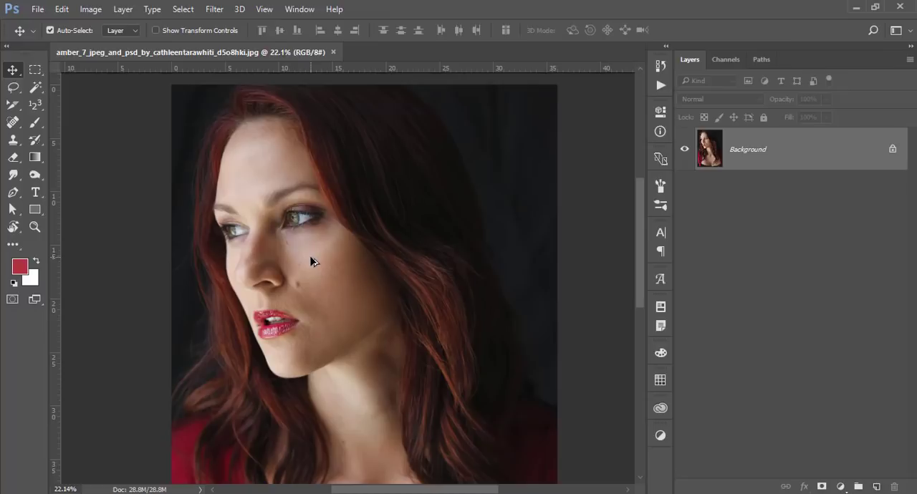
mouse_move(263, 206)
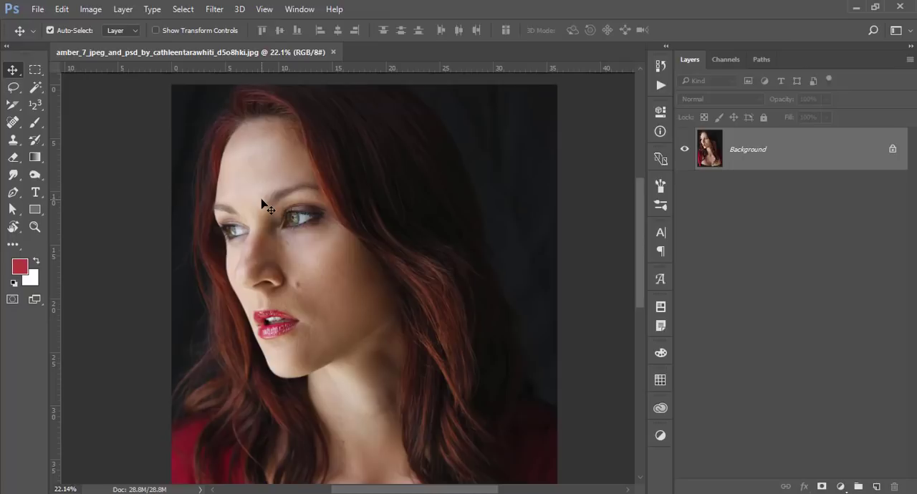
mouse_move(146, 168)
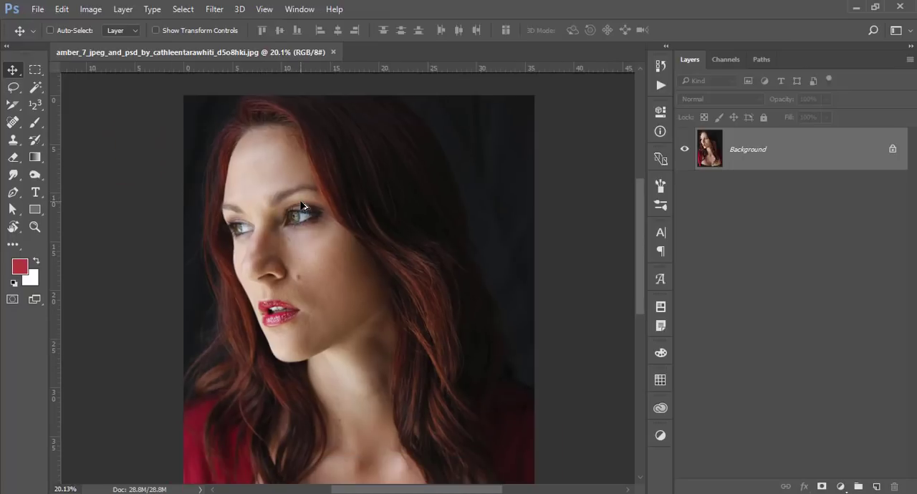
Duplicate the photo to Layer 1 and crop to a 16:9 face close-up
key("ctrl+j")
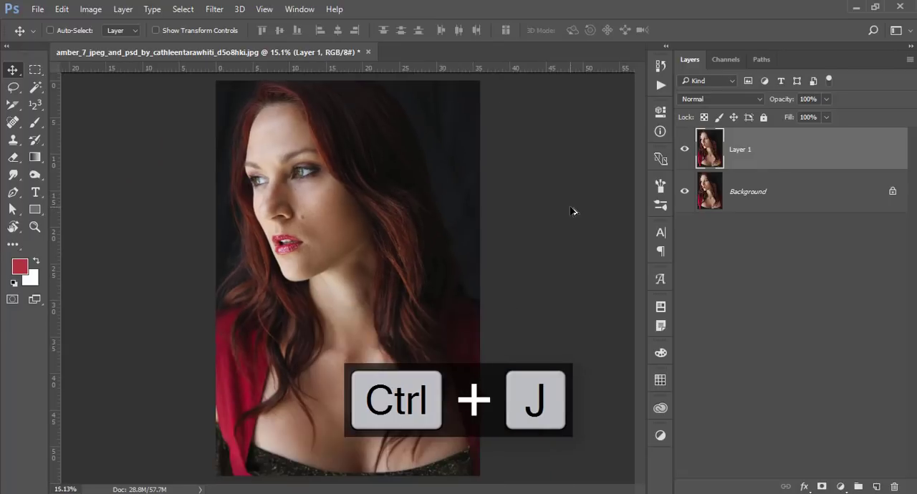
key("ctrl+j")
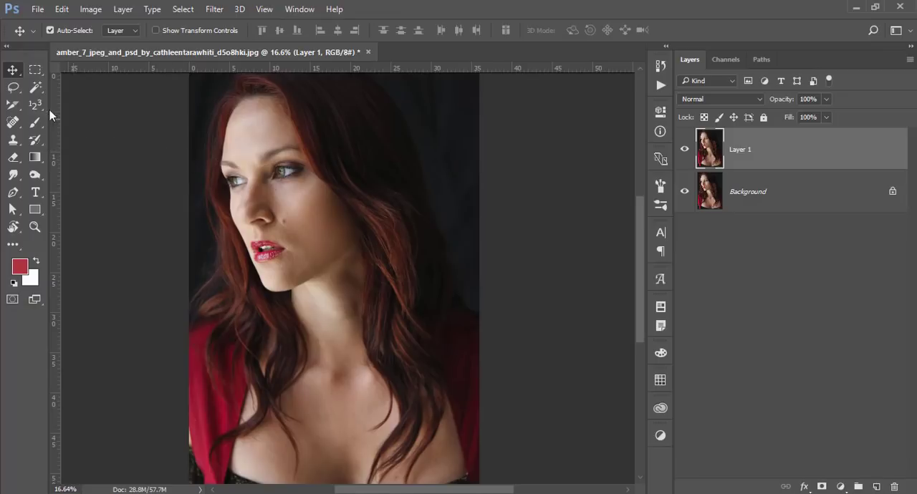
left_click(12, 105)
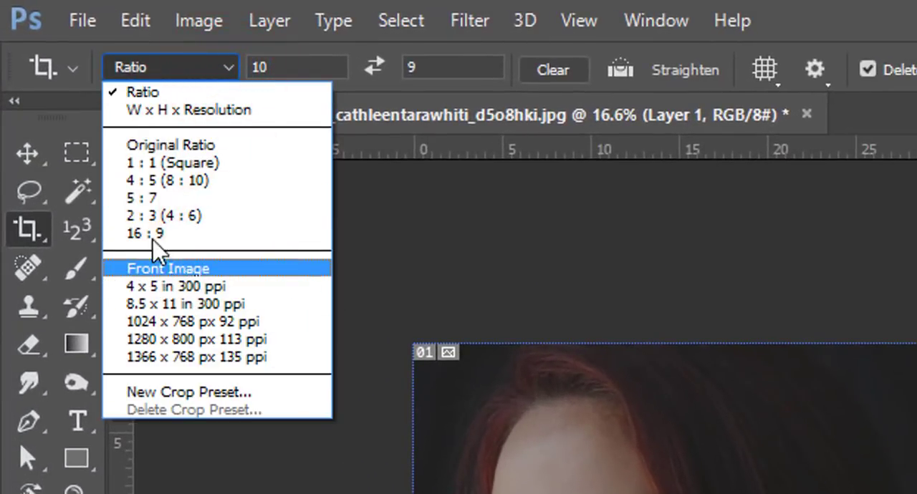
left_click(146, 232)
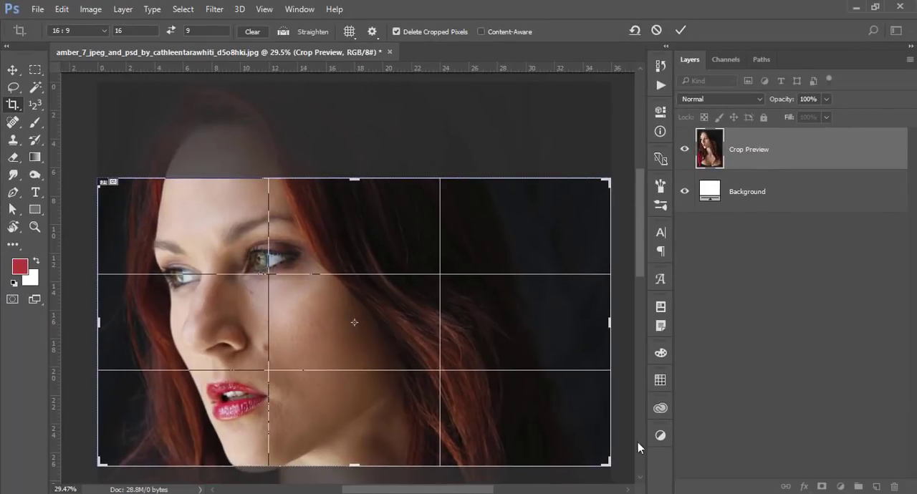
left_click_drag(608, 462, 595, 452)
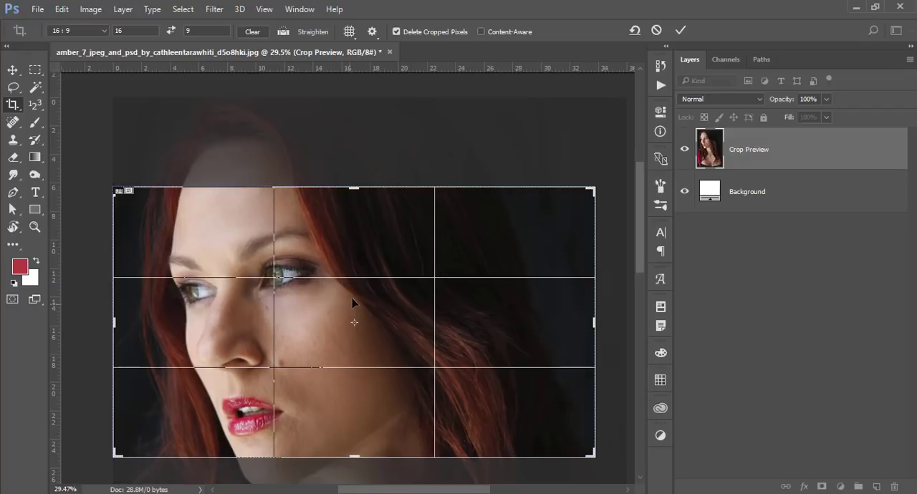
mouse_move(326, 289)
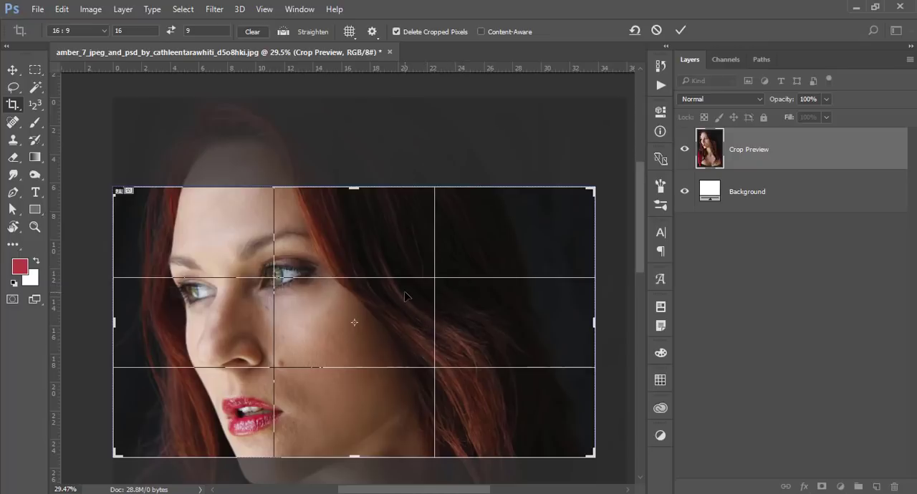
mouse_move(378, 272)
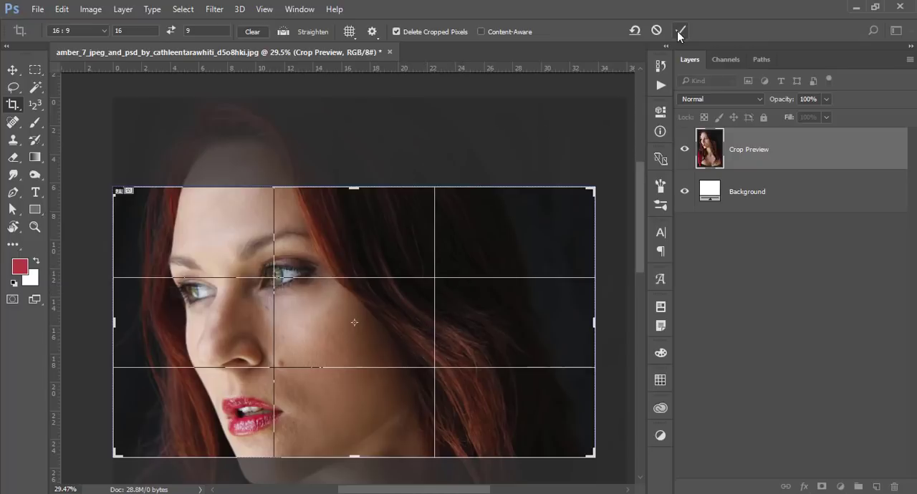
left_click(679, 32)
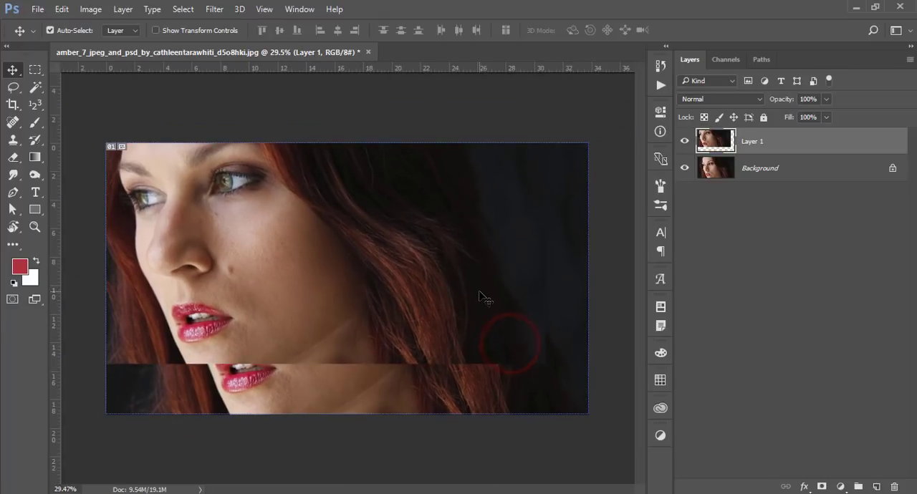
key("ctrl+z")
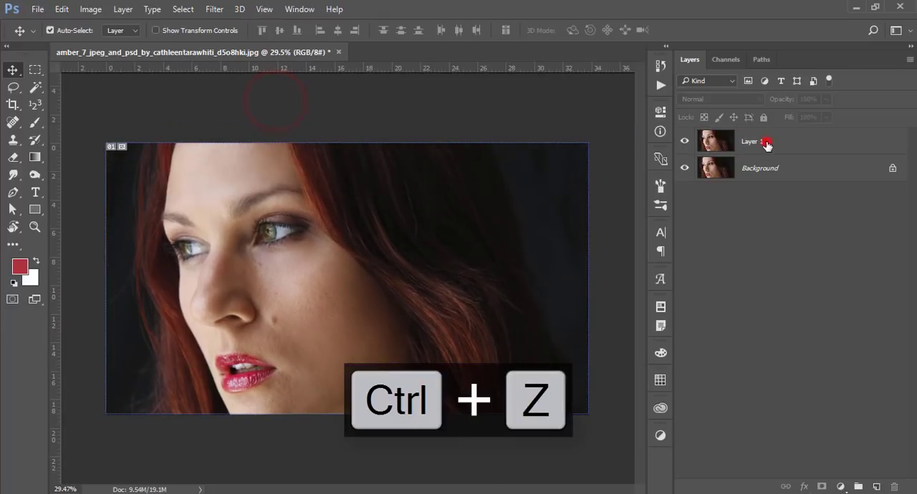
Apply SkinFiner with Hue -6, Saturation -24, Brightness +43, Contrast +40, Shadow +4
left_click(215, 9)
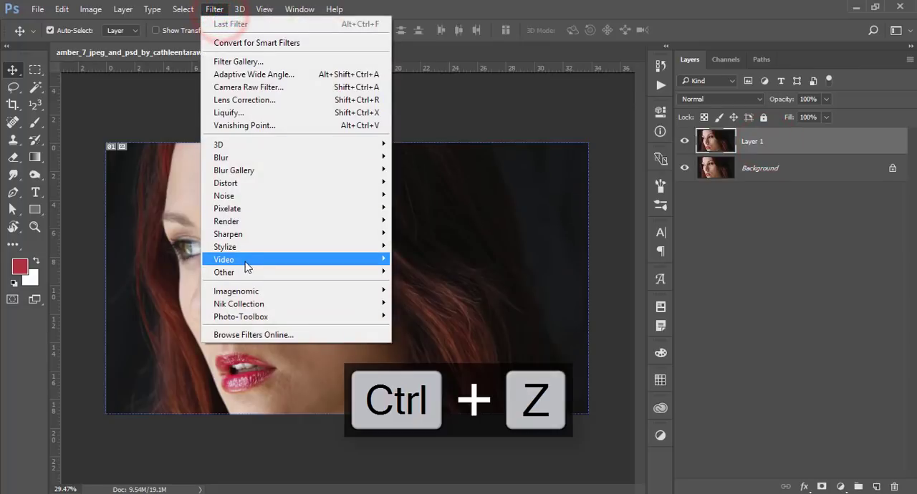
mouse_move(241, 317)
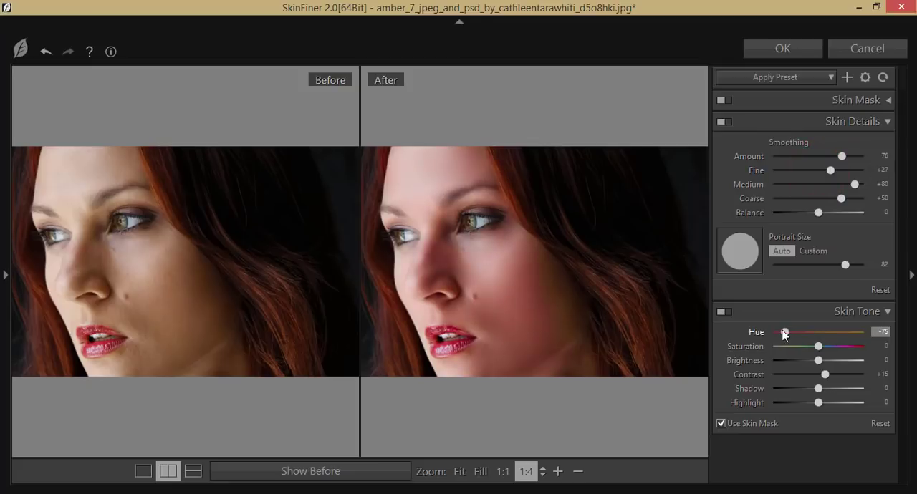
left_click_drag(785, 331, 815, 332)
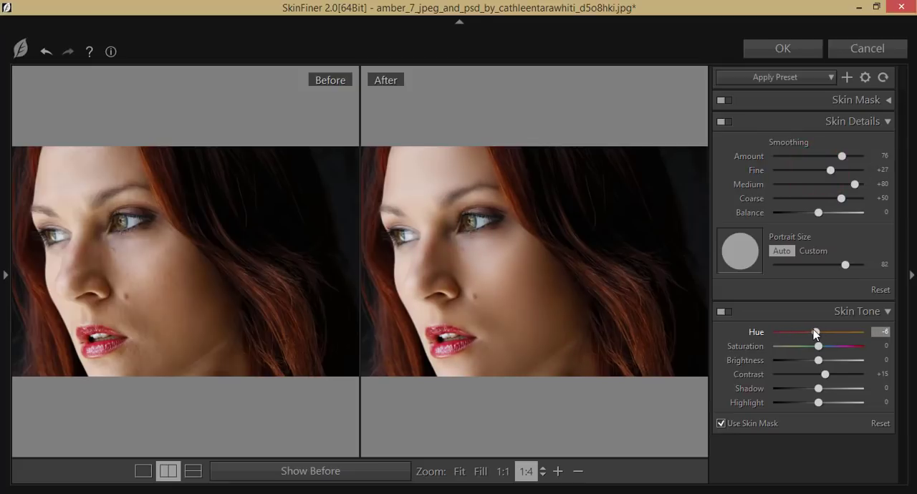
left_click_drag(817, 346, 807, 346)
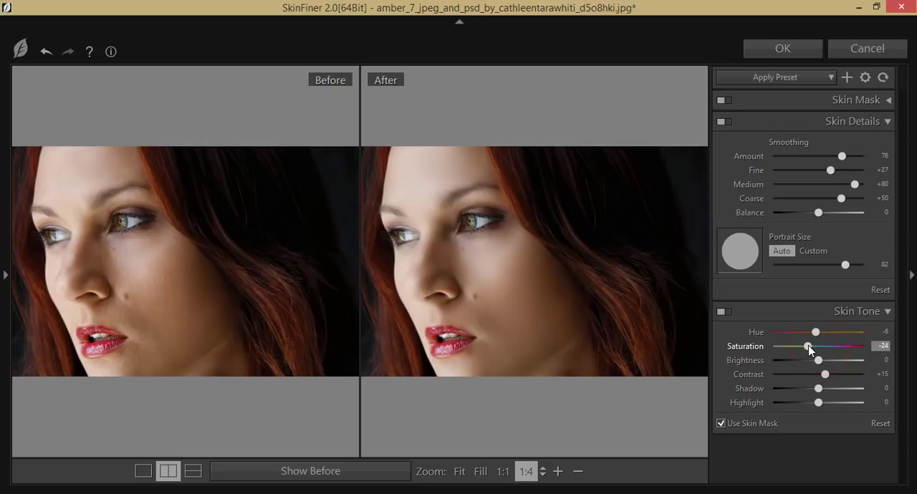
left_click_drag(819, 360, 842, 360)
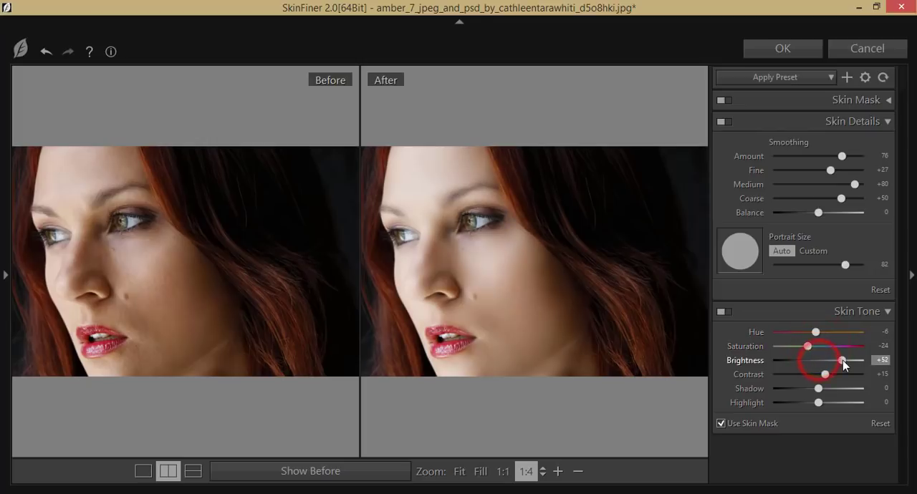
left_click_drag(823, 374, 836, 374)
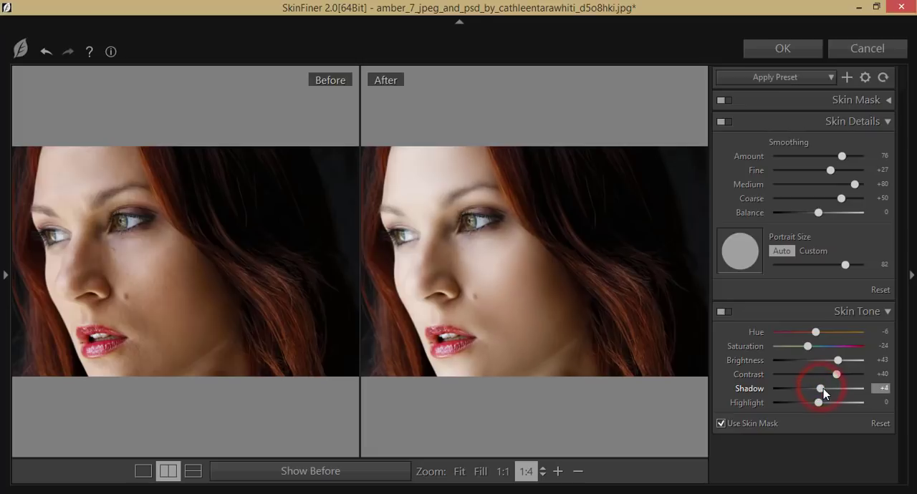
left_click_drag(818, 402, 802, 402)
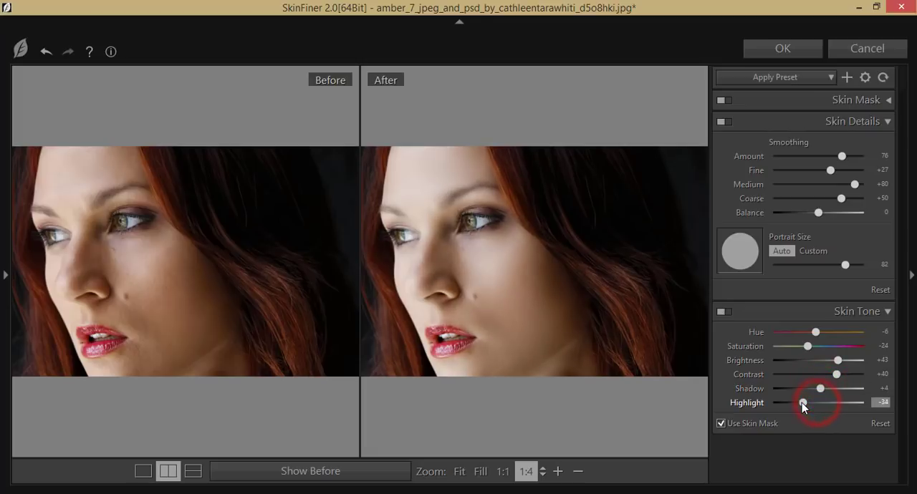
left_click_drag(802, 402, 818, 402)
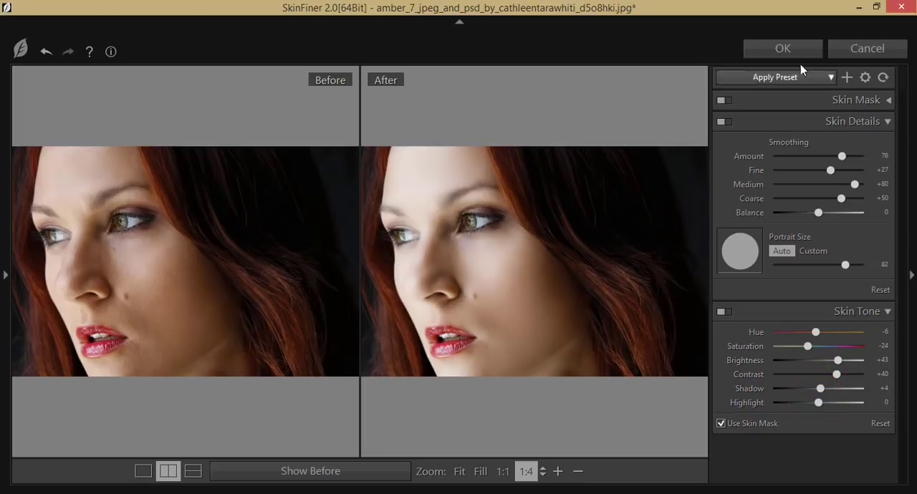
left_click(781, 48)
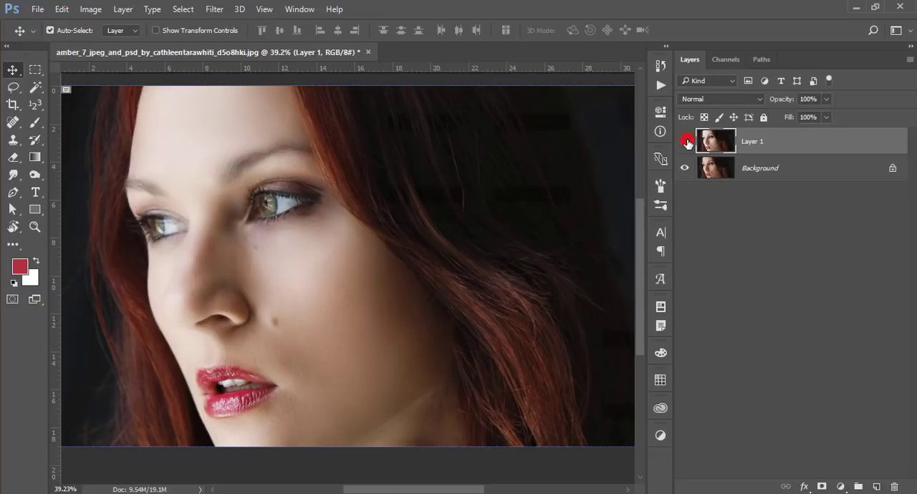
Duplicate the retouched layer and set the copy to Screen blending
left_click(684, 140)
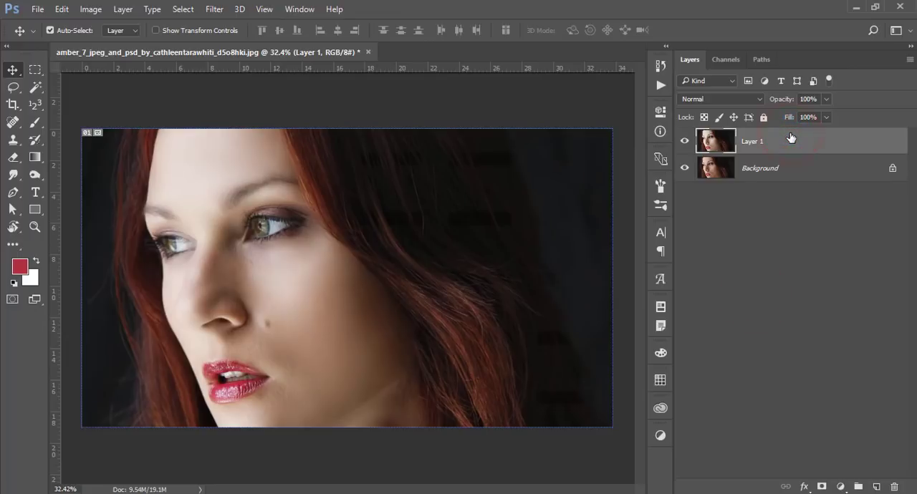
key("ctrl+j")
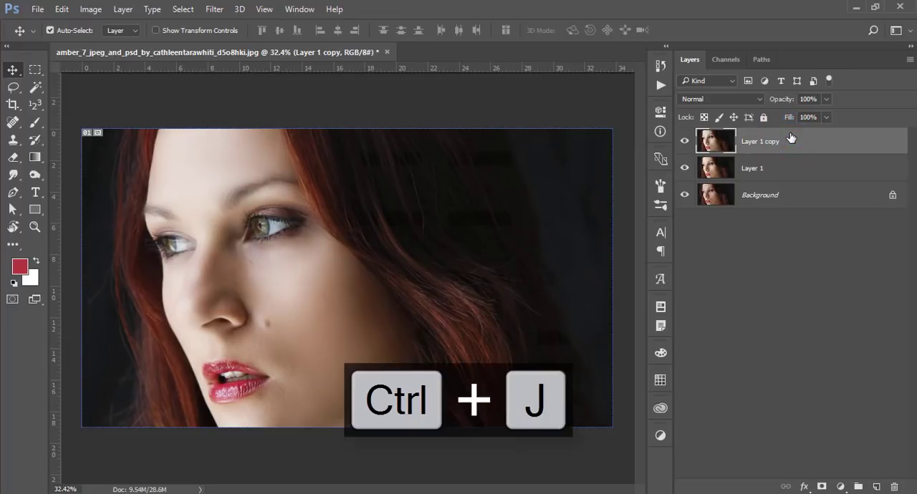
left_click(719, 99)
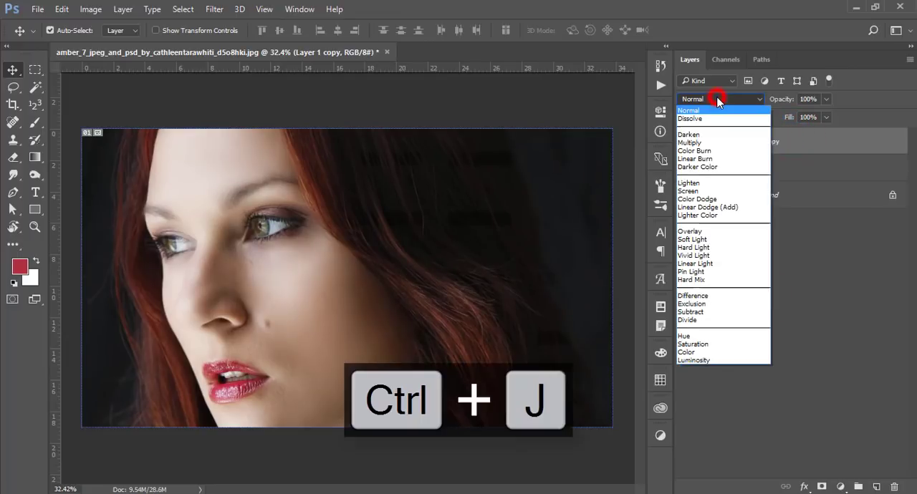
mouse_move(688, 191)
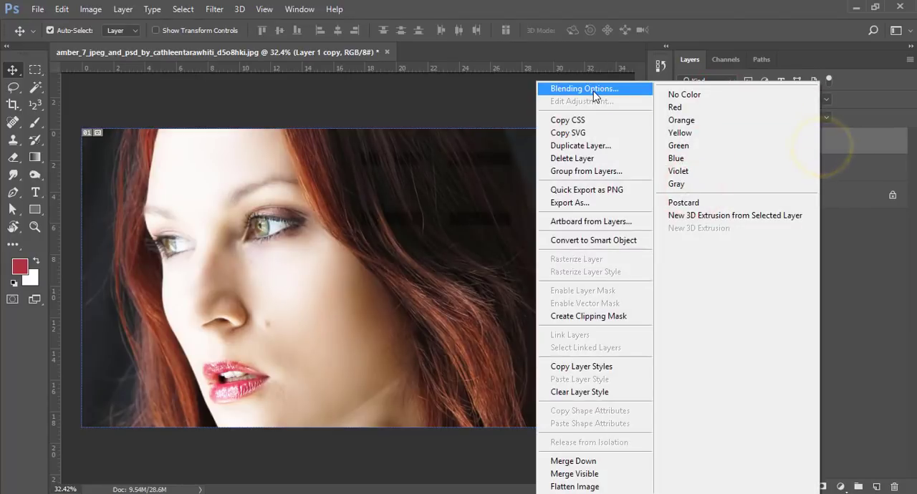
left_click(583, 88)
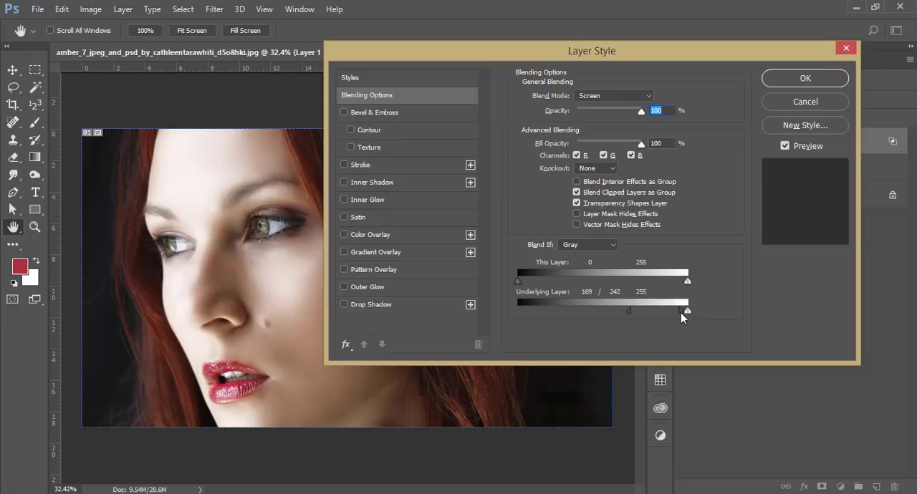
Add a layer mask to Layer 1 copy and fill it using Apply Image
left_click(804, 78)
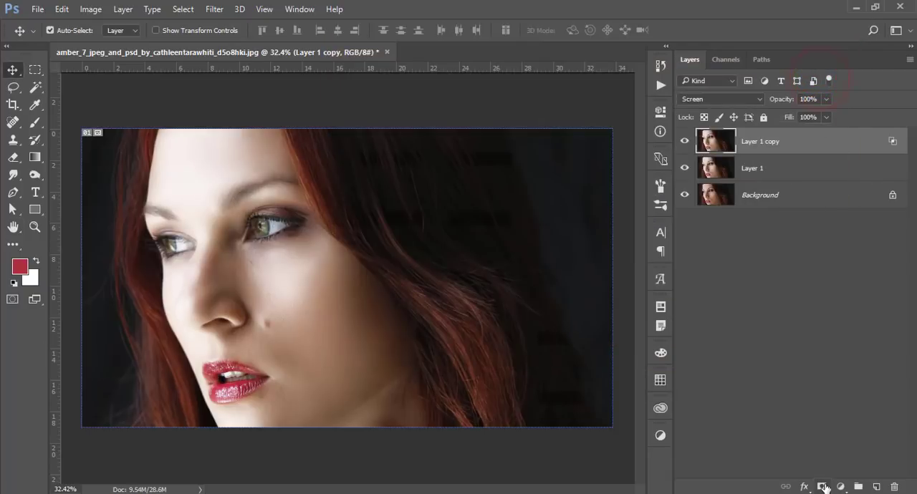
left_click(90, 9)
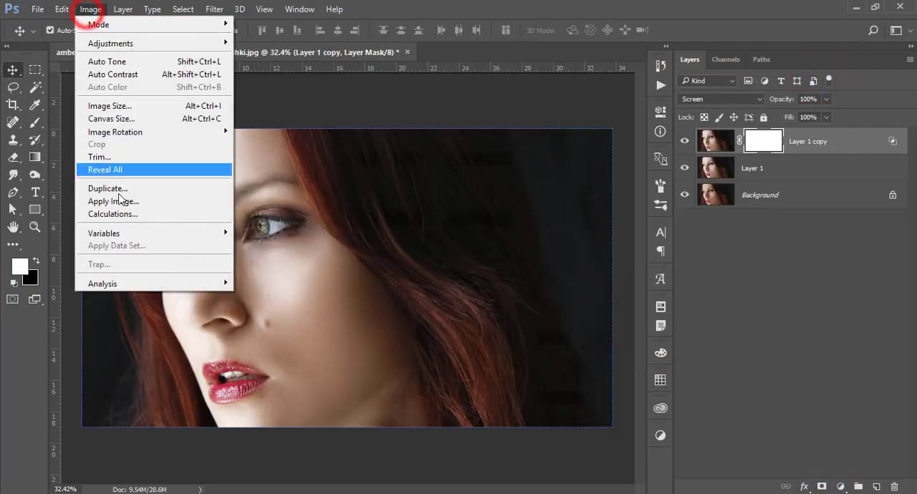
left_click(113, 202)
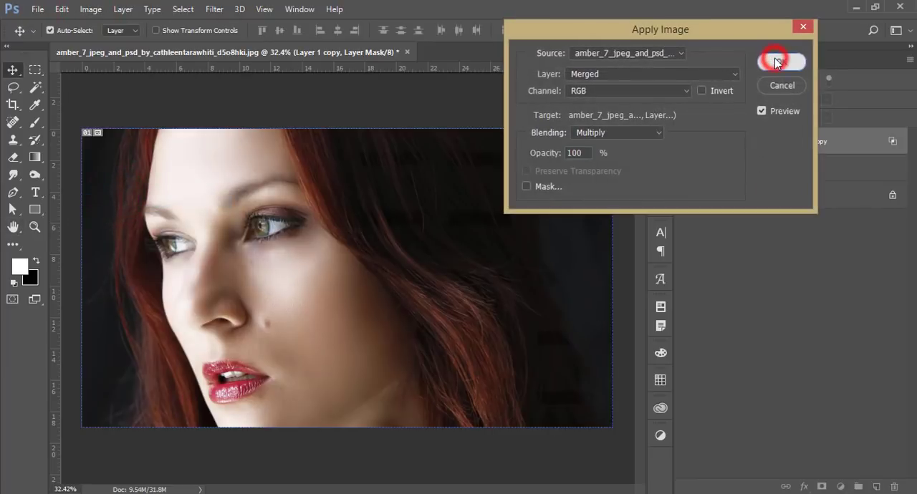
left_click(775, 61)
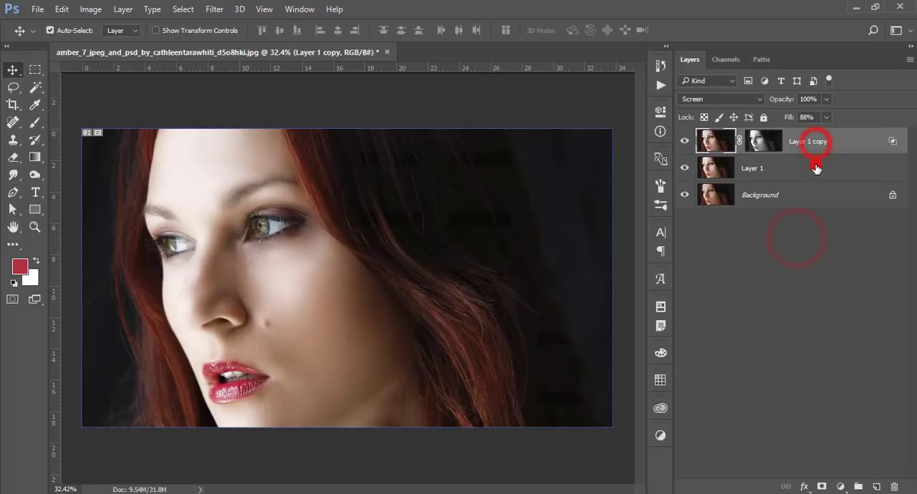
Stamp visible layers into a new layer and lower its vibrance in Camera Raw
key("ctrl+shift+alt+e")
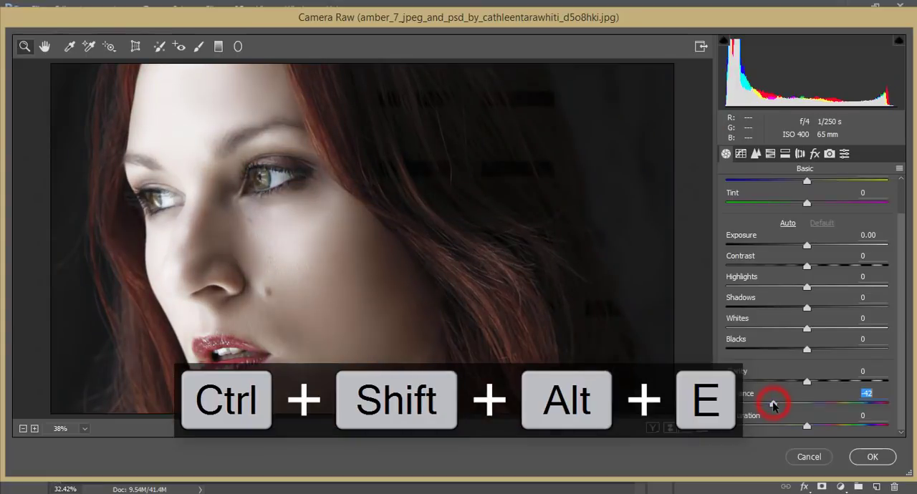
left_click_drag(795, 402, 772, 402)
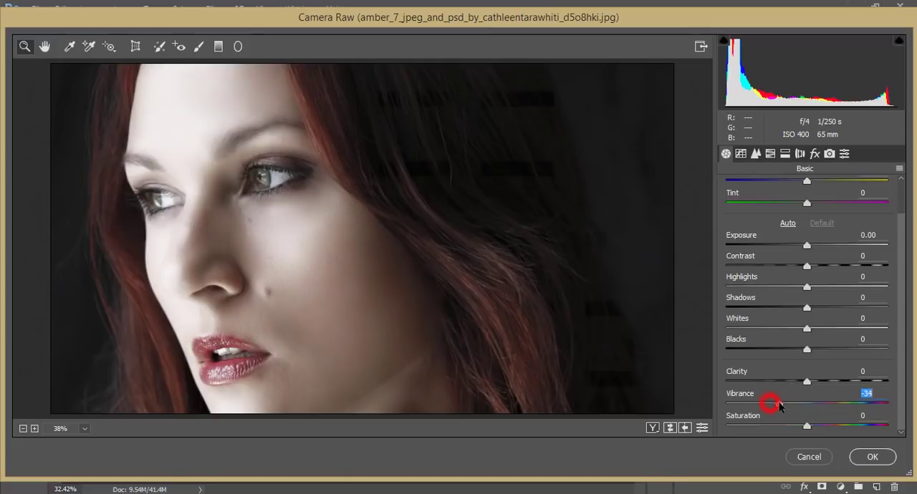
left_click_drag(771, 402, 776, 401)
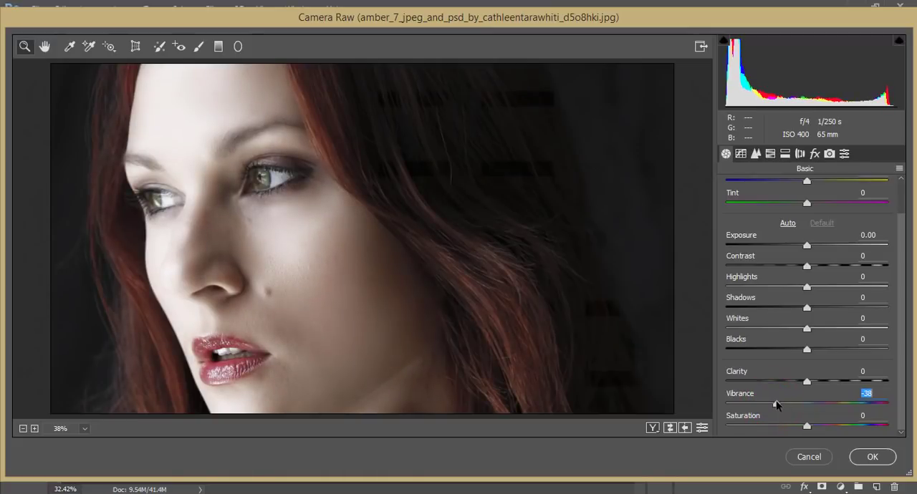
left_click_drag(781, 405, 779, 405)
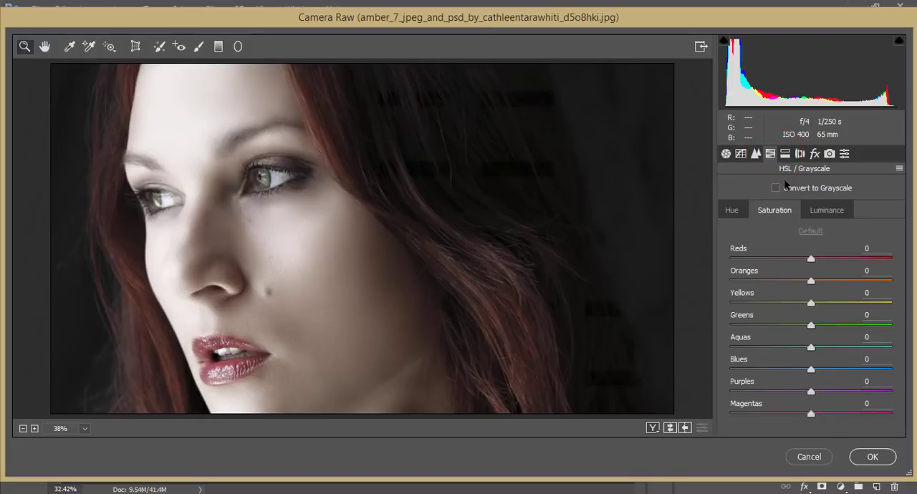
Raise HSL luminance of Reds to +33 and Oranges to +27
left_click_drag(811, 258, 839, 259)
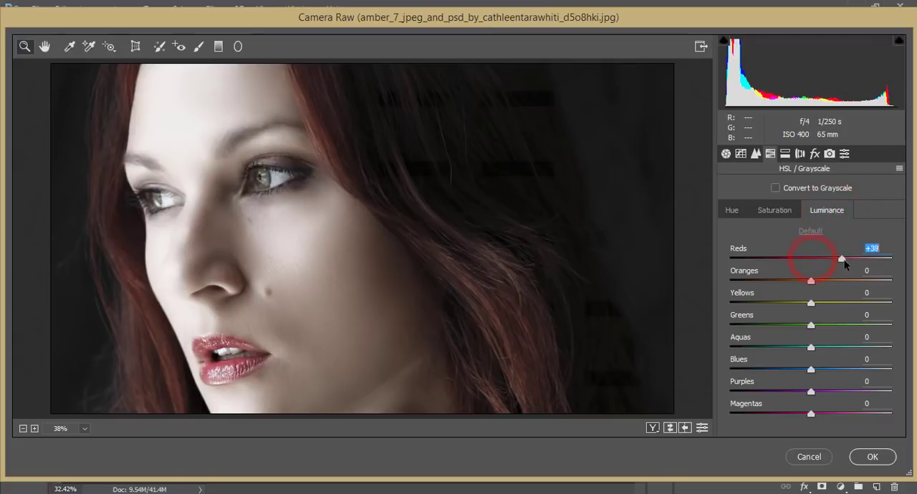
left_click_drag(842, 260, 838, 259)
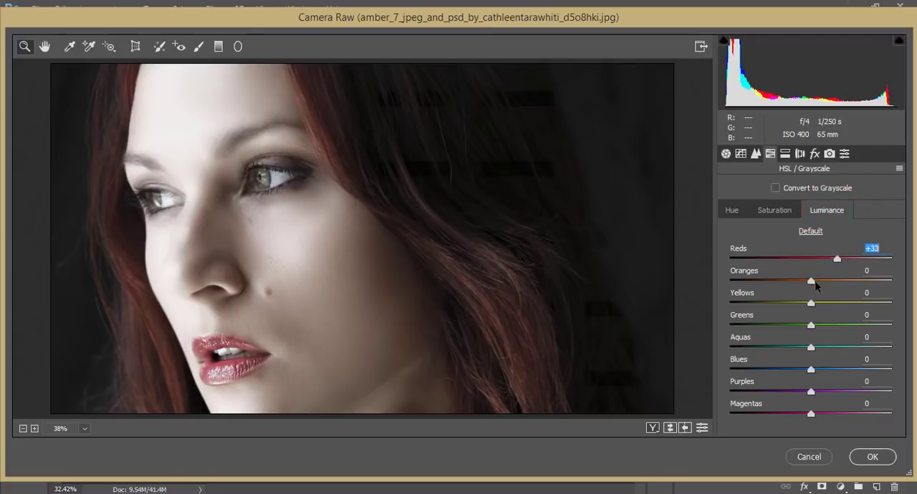
left_click_drag(810, 281, 829, 281)
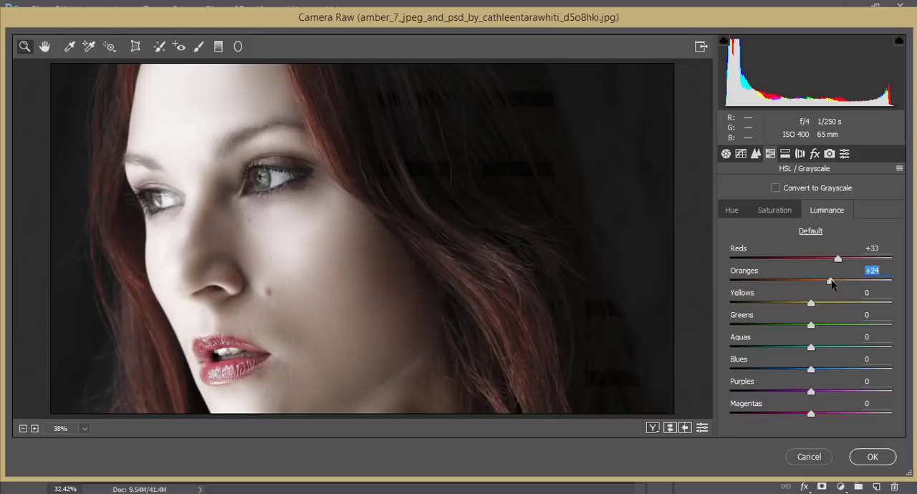
left_click_drag(830, 281, 832, 281)
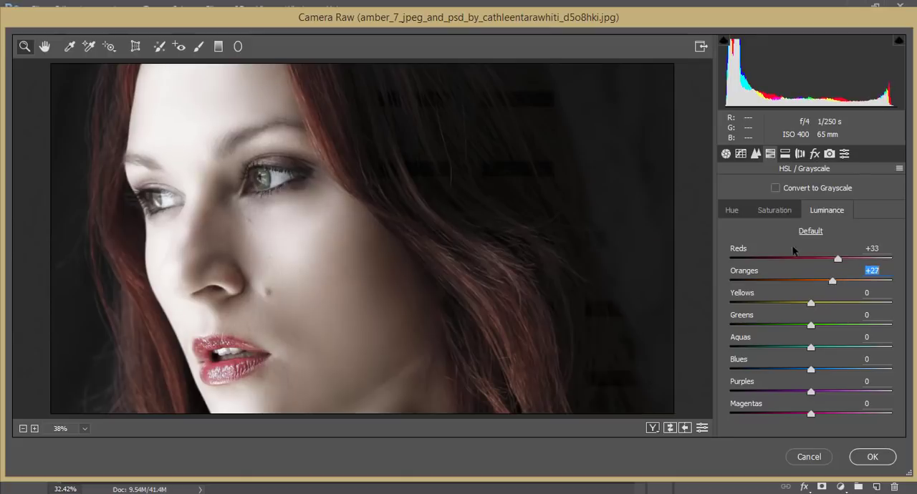
Shift the red hue to +52 and ease vibrance to -24
left_click(731, 210)
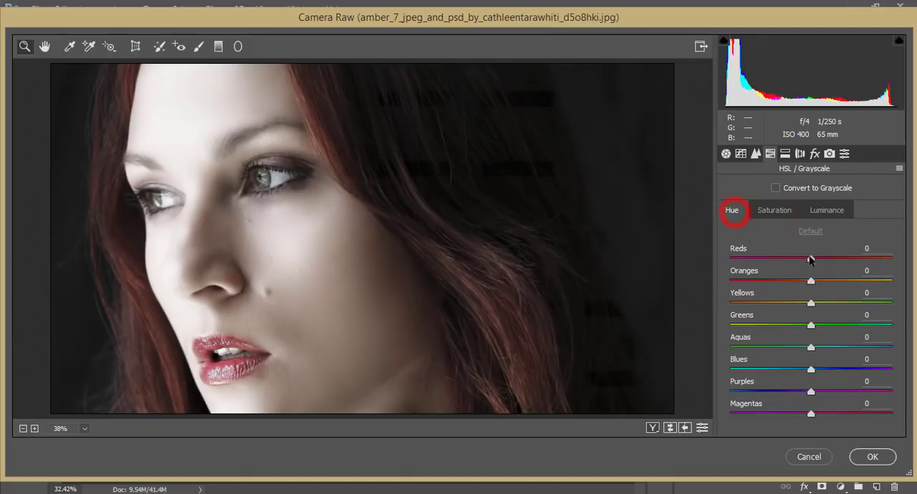
left_click_drag(810, 259, 853, 259)
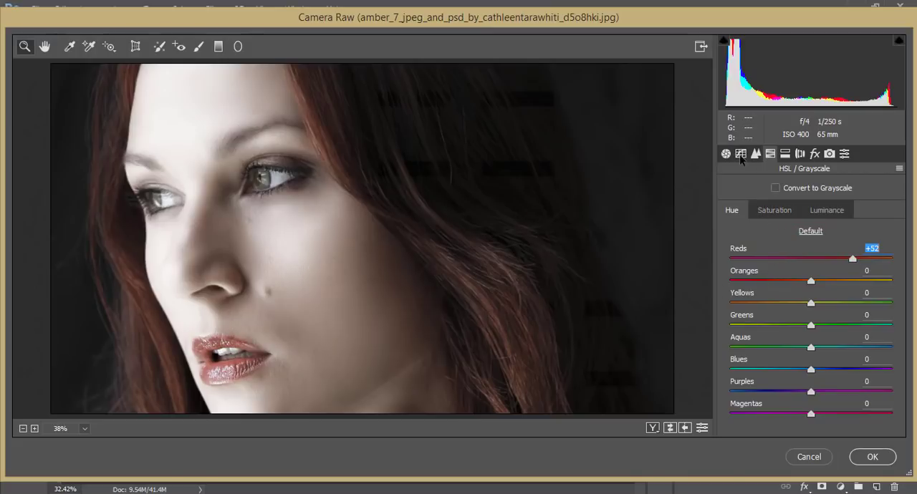
left_click(725, 153)
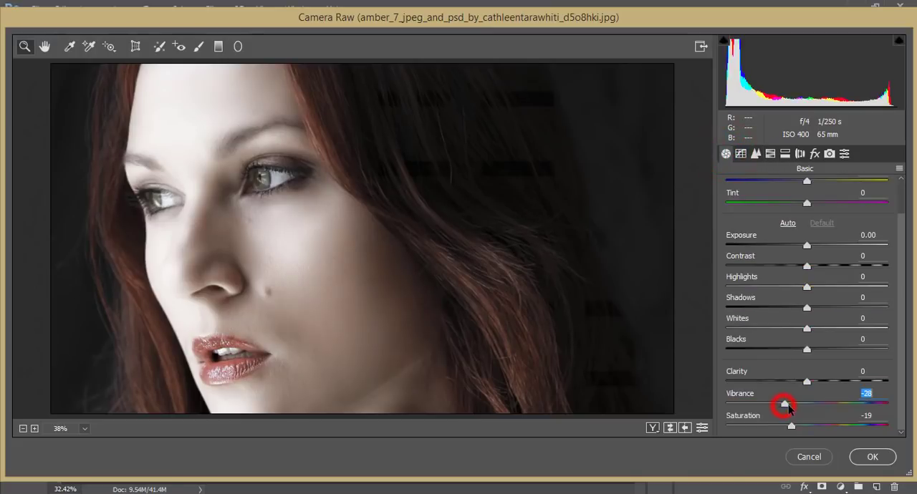
left_click_drag(782, 403, 788, 404)
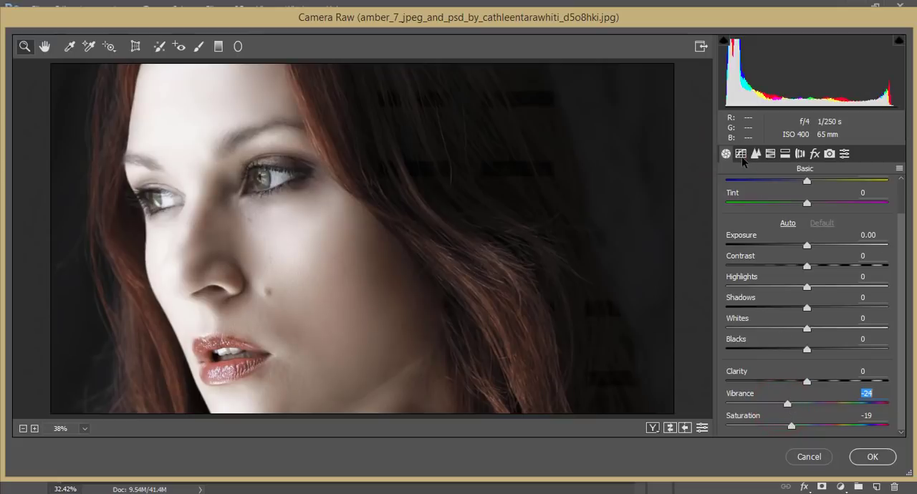
left_click(740, 154)
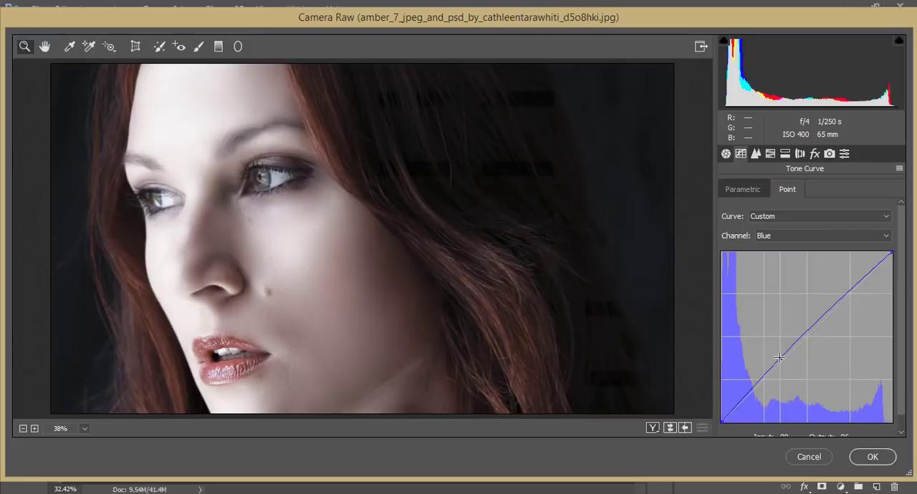
Add a low anchor on the Blue curve, then adjust the Green and Red curves
left_click_drag(778, 358, 781, 366)
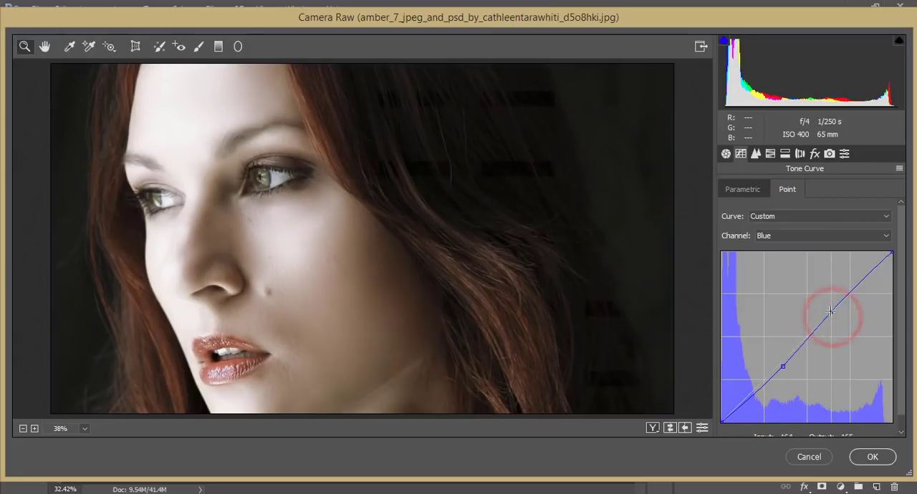
left_click(821, 235)
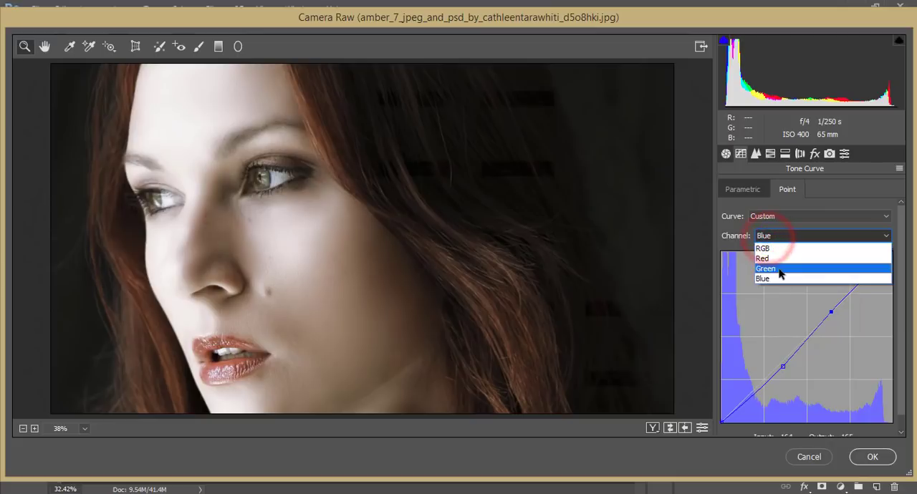
left_click(766, 269)
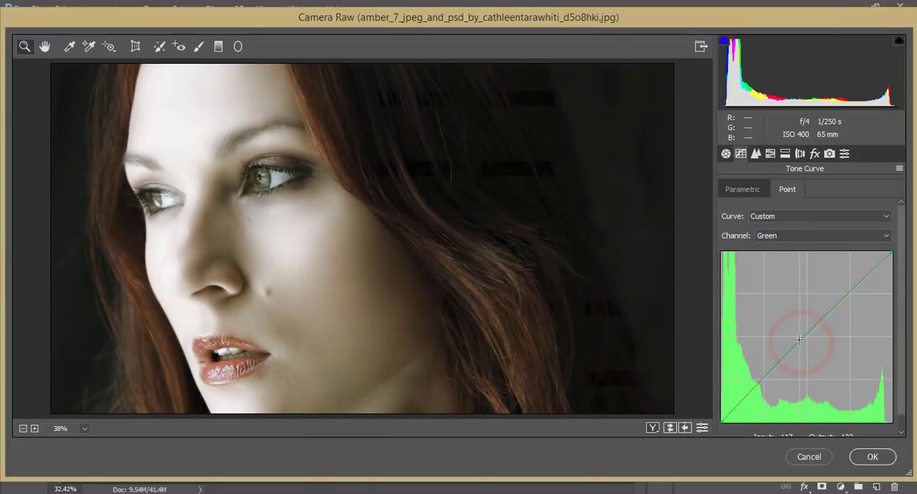
left_click(820, 235)
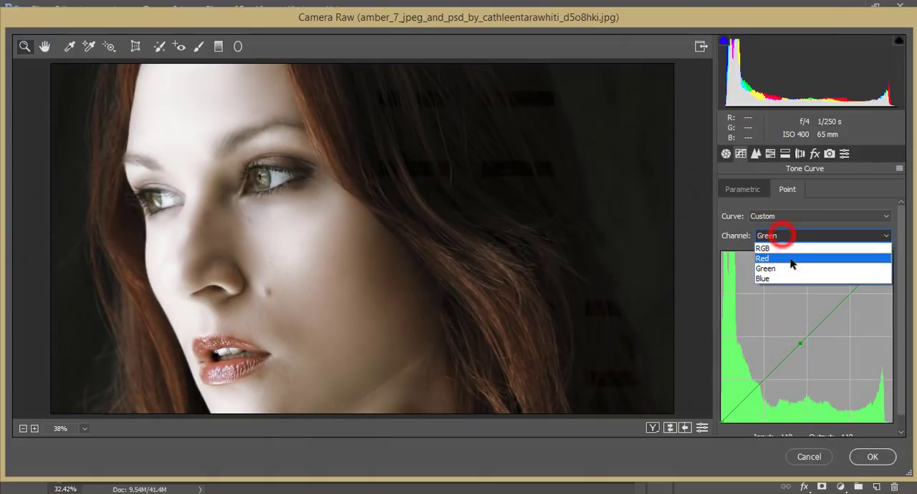
left_click(763, 257)
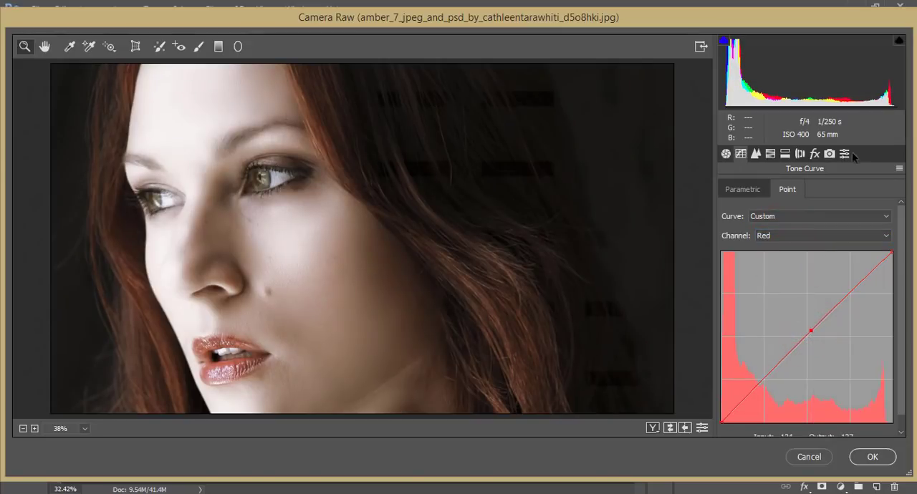
left_click(726, 153)
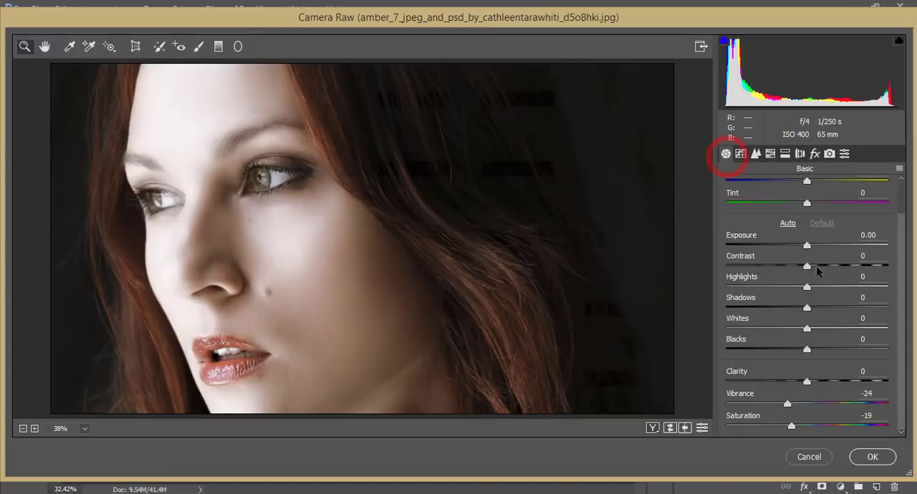
Set Contrast to +17 and Exposure to +0.01 in the Basic panel
left_click_drag(806, 266, 820, 265)
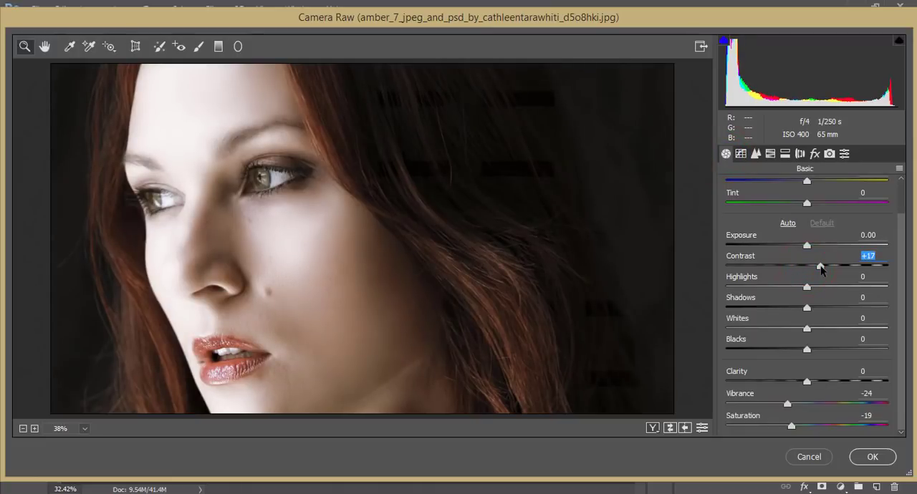
left_click_drag(807, 244, 822, 244)
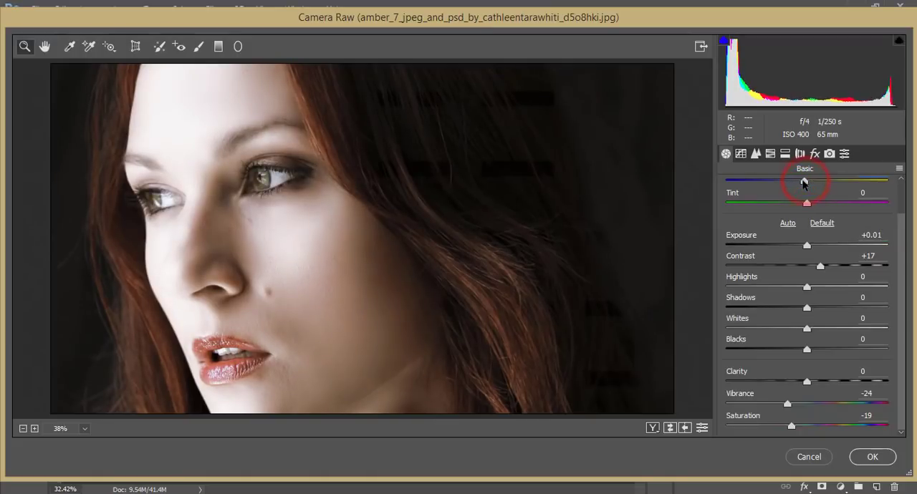
left_click(814, 153)
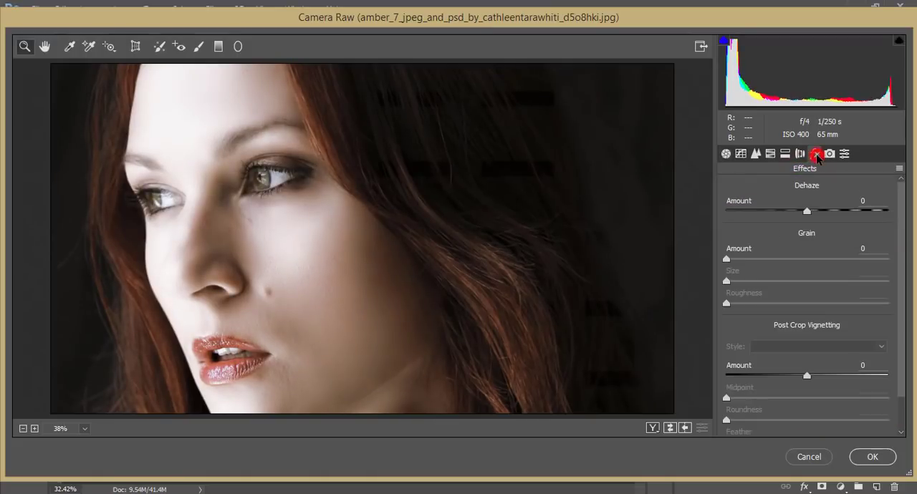
Raise the Dehaze amount to about +8 in the Effects panel
left_click(814, 153)
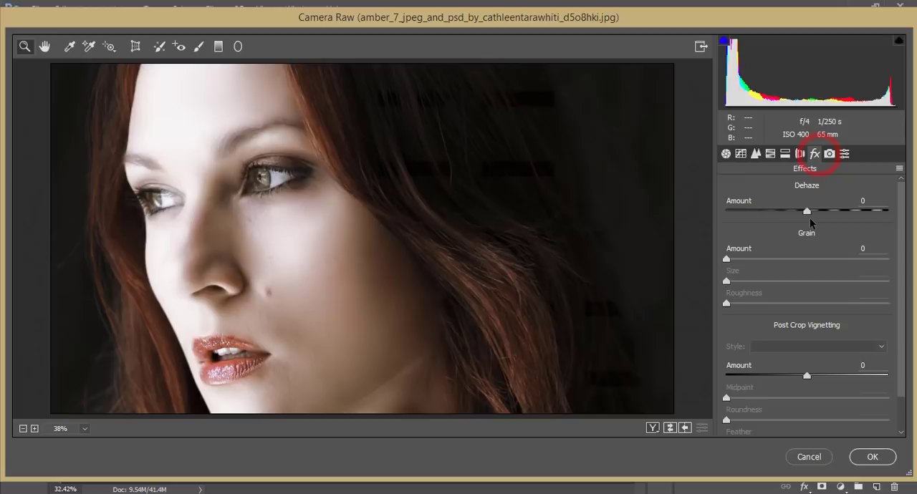
left_click_drag(807, 210, 814, 211)
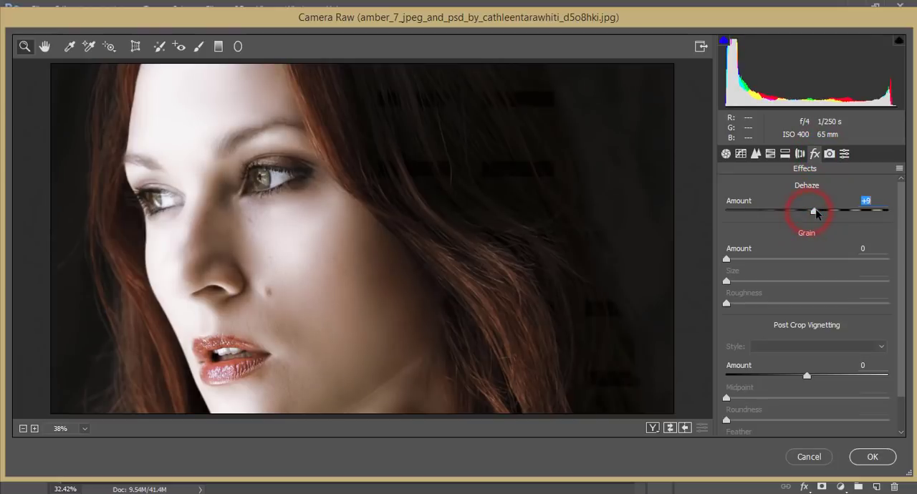
left_click(725, 154)
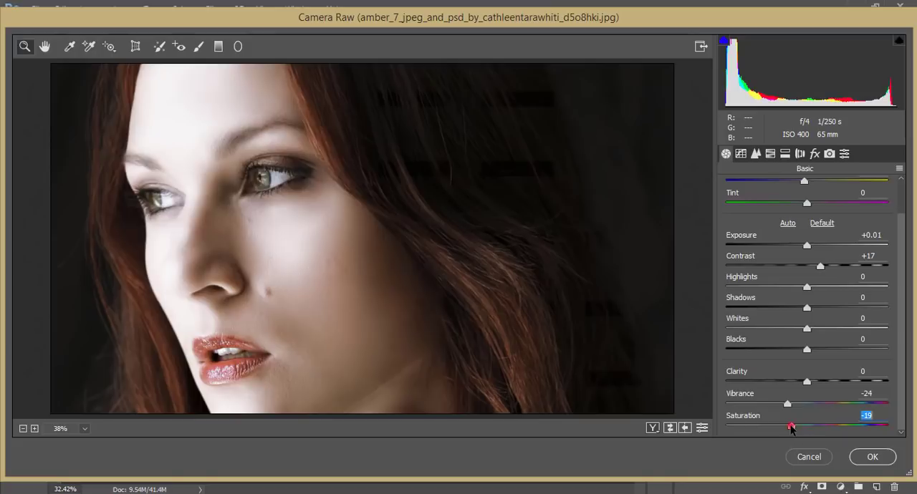
Set Saturation -50, Highlights -29, Shadows +24 and Blacks -23 in the Basic panel
left_click_drag(790, 427, 745, 426)
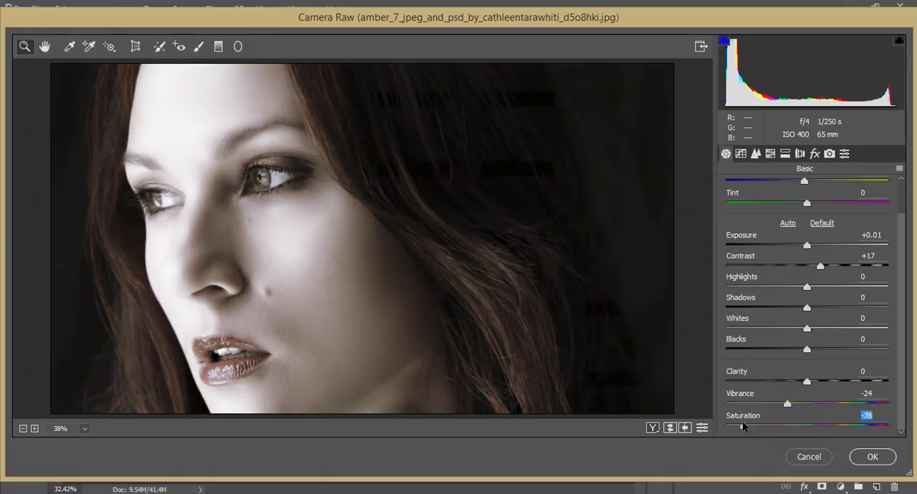
left_click_drag(755, 425, 761, 425)
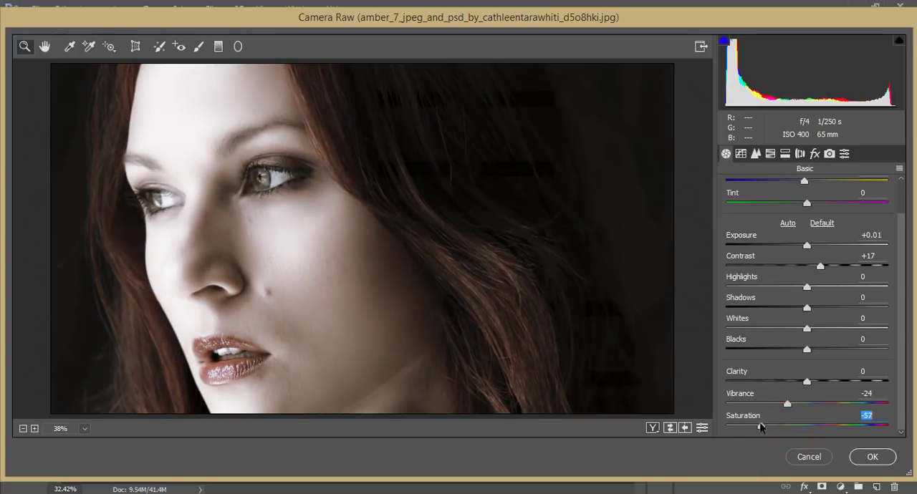
left_click_drag(762, 427, 767, 428)
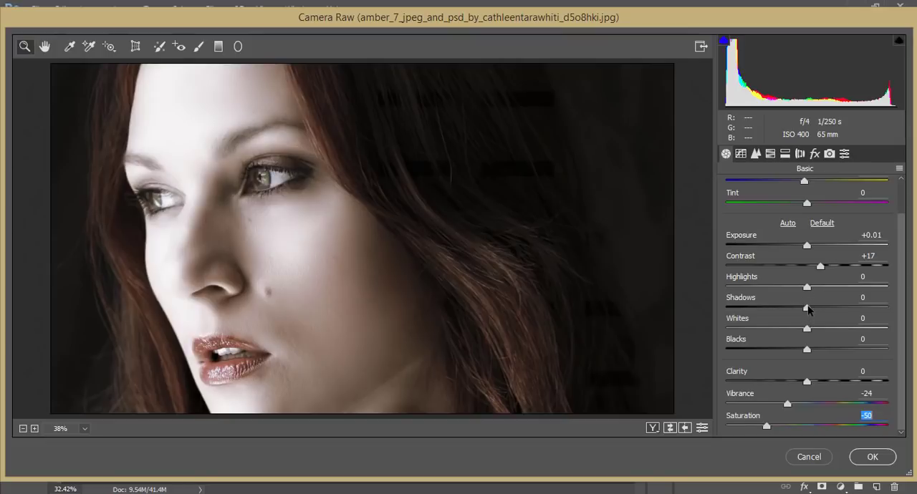
left_click_drag(807, 287, 778, 287)
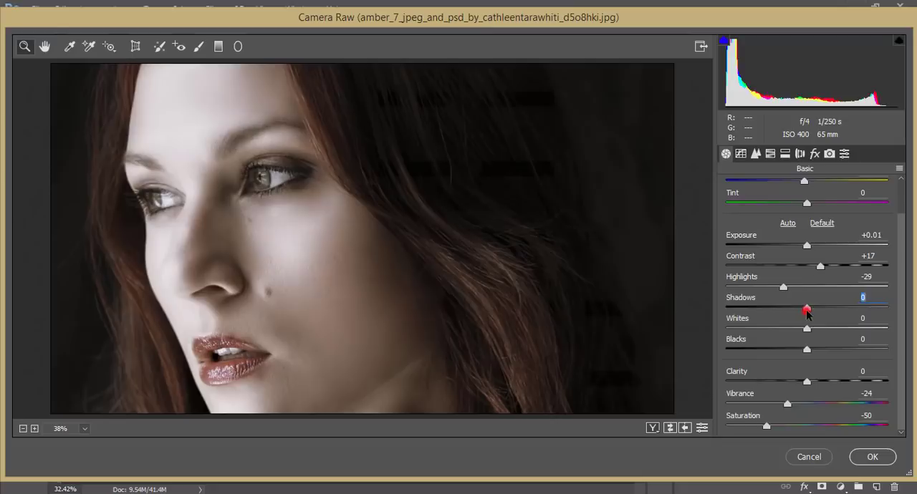
left_click_drag(807, 349, 772, 349)
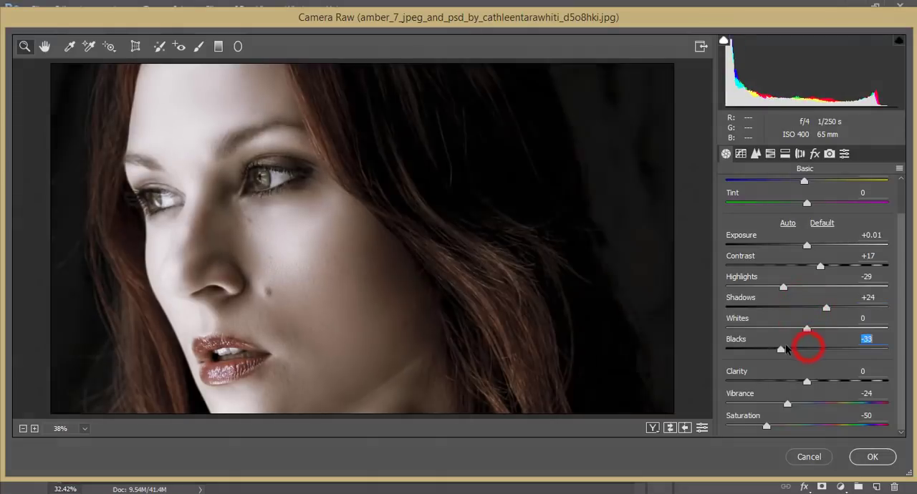
left_click_drag(773, 349, 791, 349)
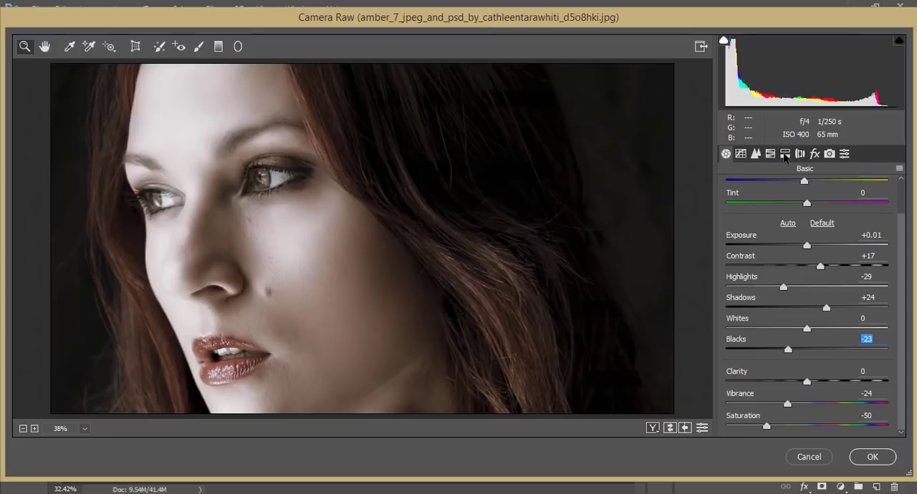
left_click(755, 154)
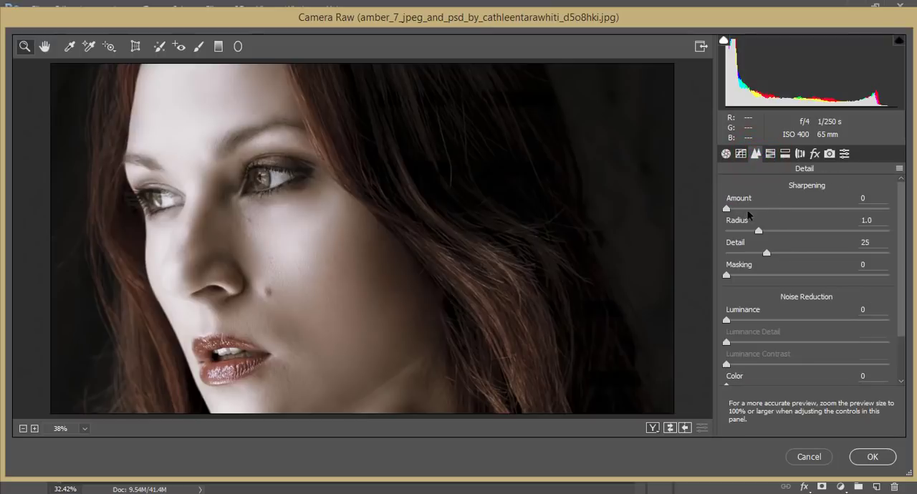
Set Sharpening Amount to 76 and Luminance noise reduction to 56
left_click_drag(727, 208, 804, 209)
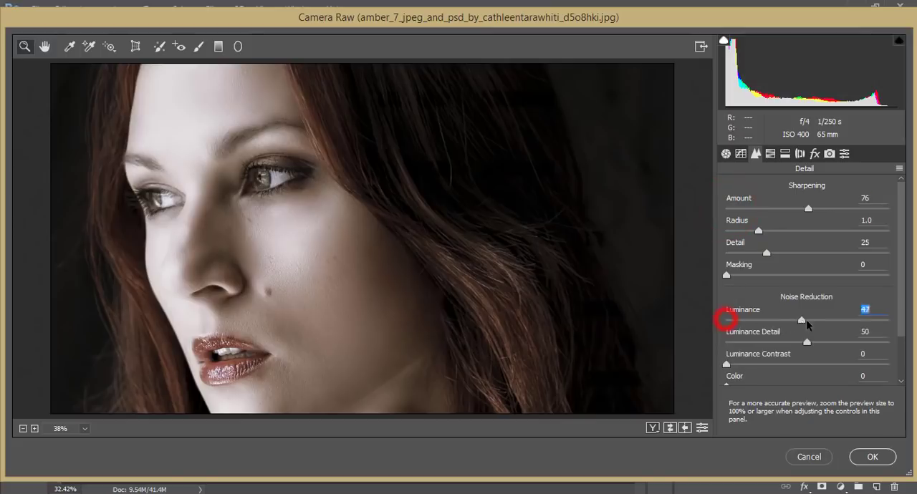
left_click_drag(801, 320, 816, 320)
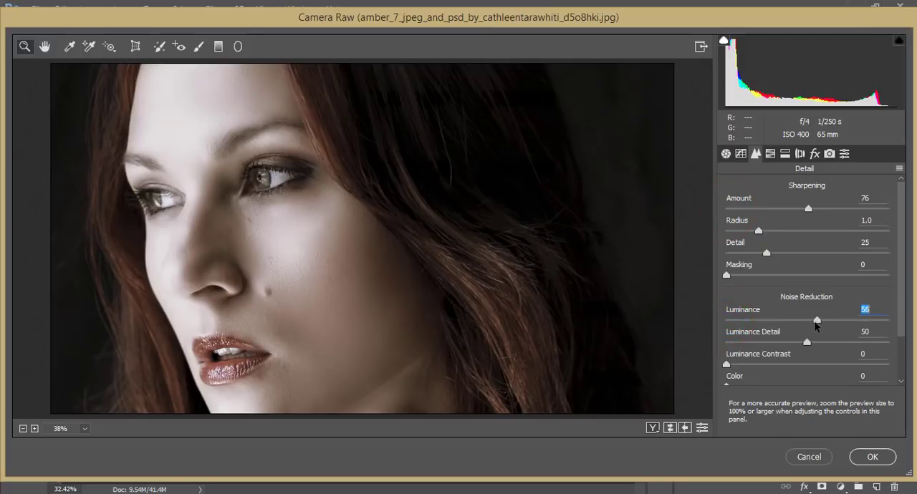
left_click(740, 153)
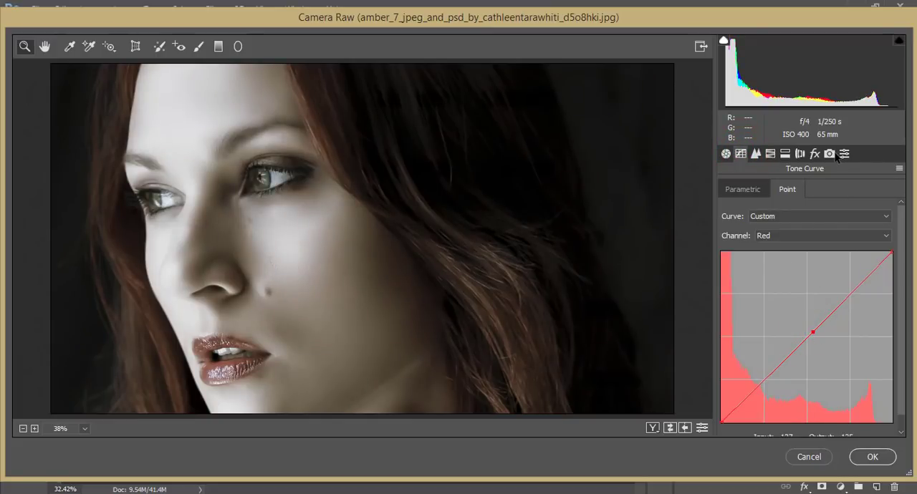
Shift calibration primaries: red hue -47, green hue +67, green saturation -32, blue hue -58
left_click(829, 153)
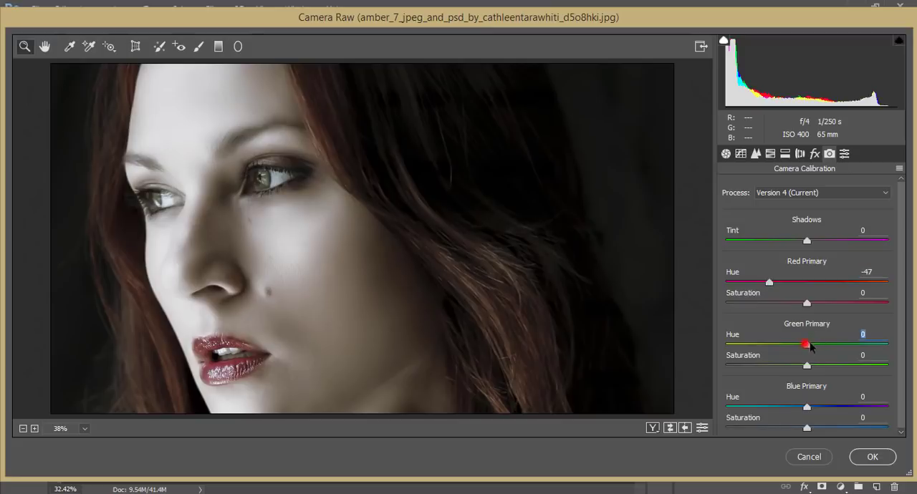
left_click_drag(807, 345, 859, 345)
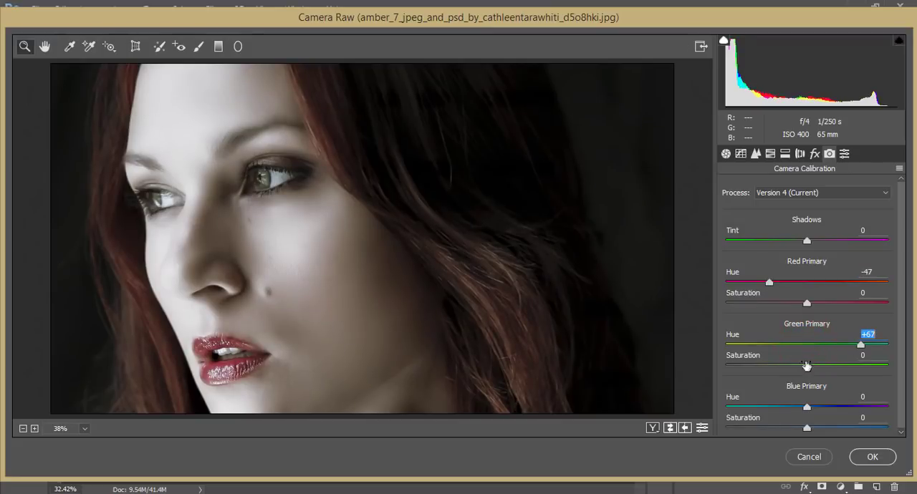
left_click_drag(806, 366, 779, 365)
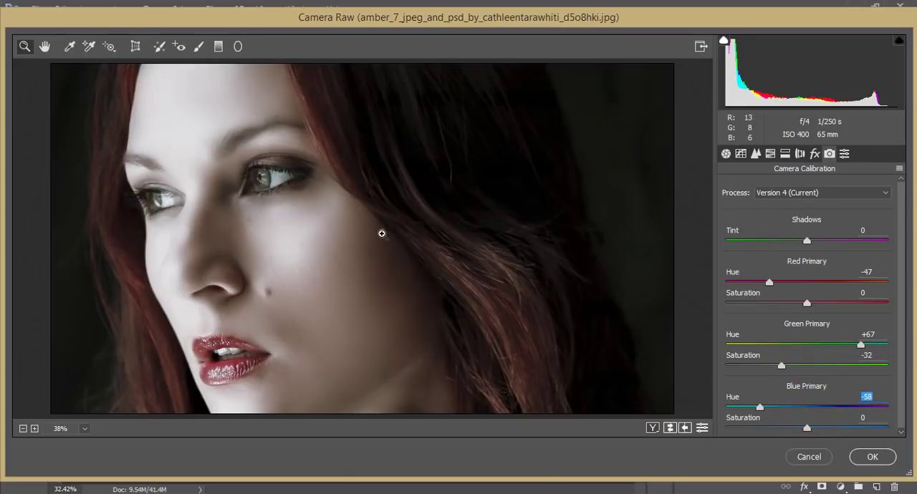
left_click(653, 428)
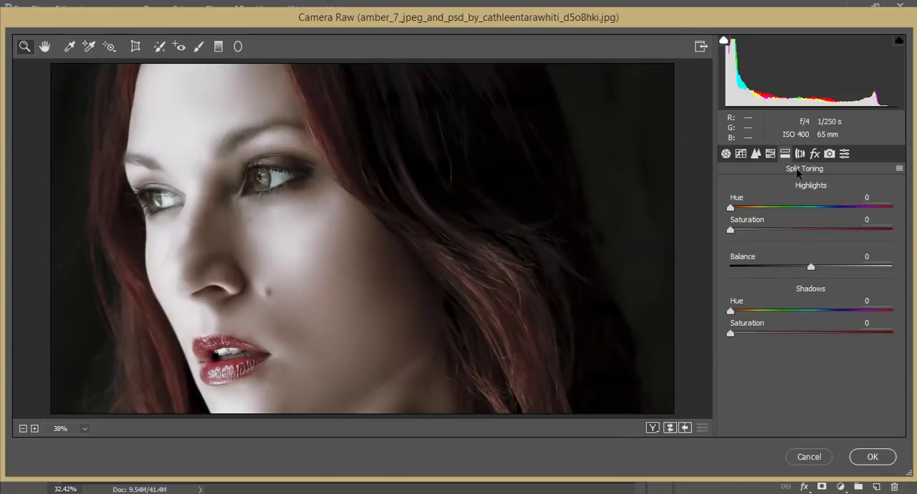
Tint highlights at hue 98, saturation 12, balance +12, and shadows at hue 230, saturation 19
left_click_drag(730, 207, 774, 208)
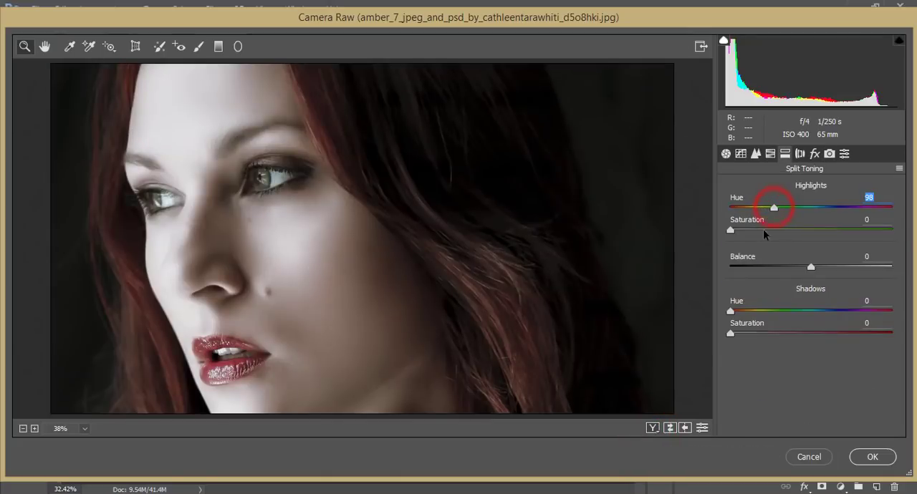
left_click_drag(730, 230, 749, 231)
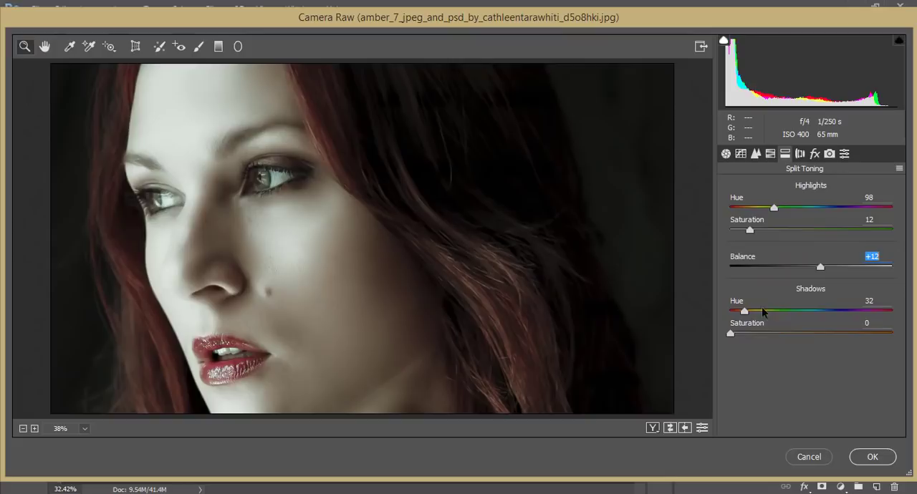
left_click_drag(730, 334, 748, 333)
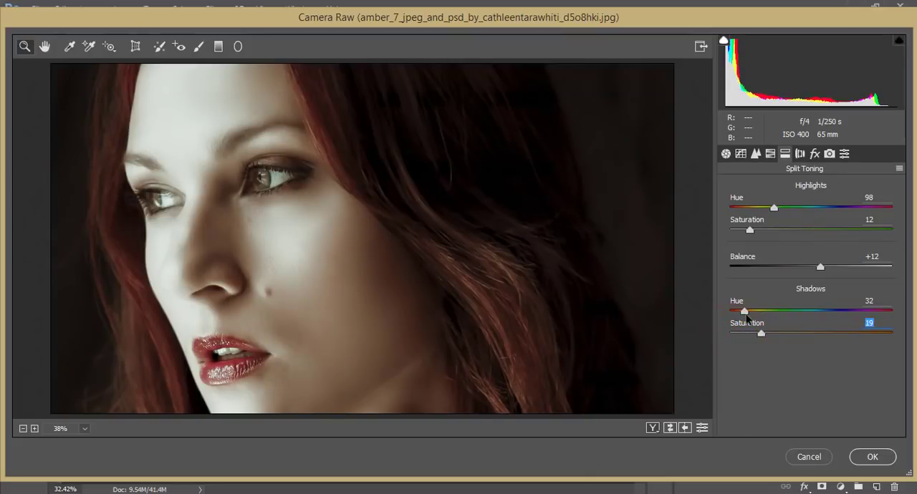
left_click_drag(744, 310, 820, 311)
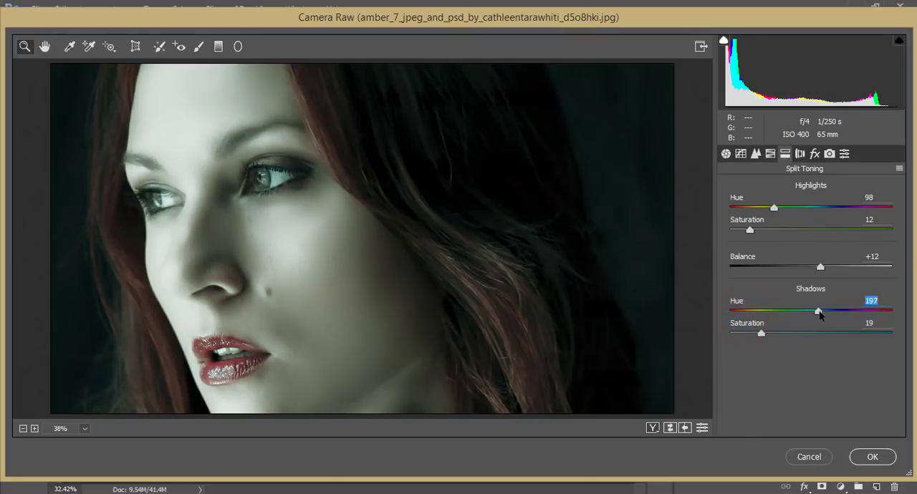
left_click_drag(819, 310, 830, 311)
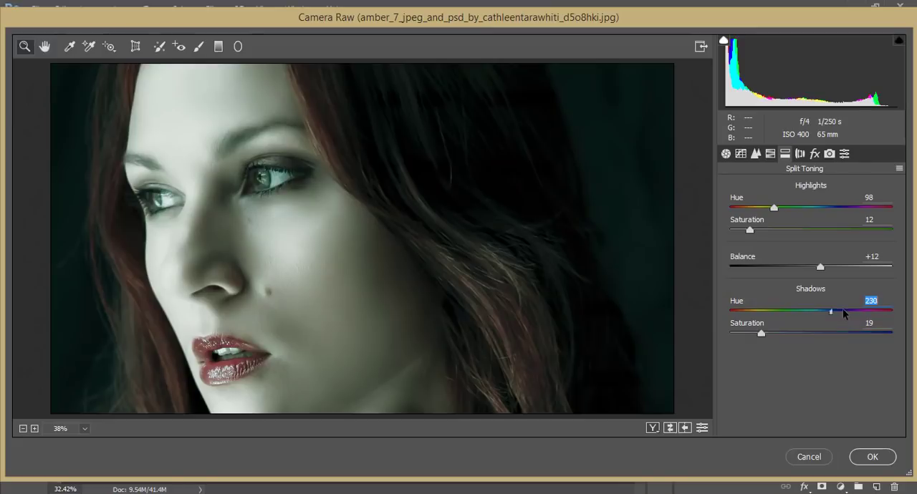
left_click_drag(830, 311, 842, 311)
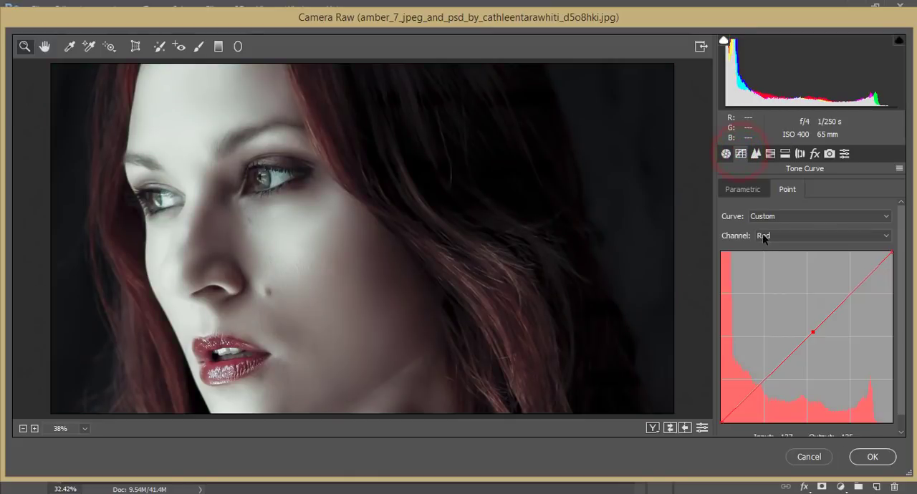
Pull down a shadow point on the RGB curve and apply the Camera Raw grading as Layer 2
left_click(819, 236)
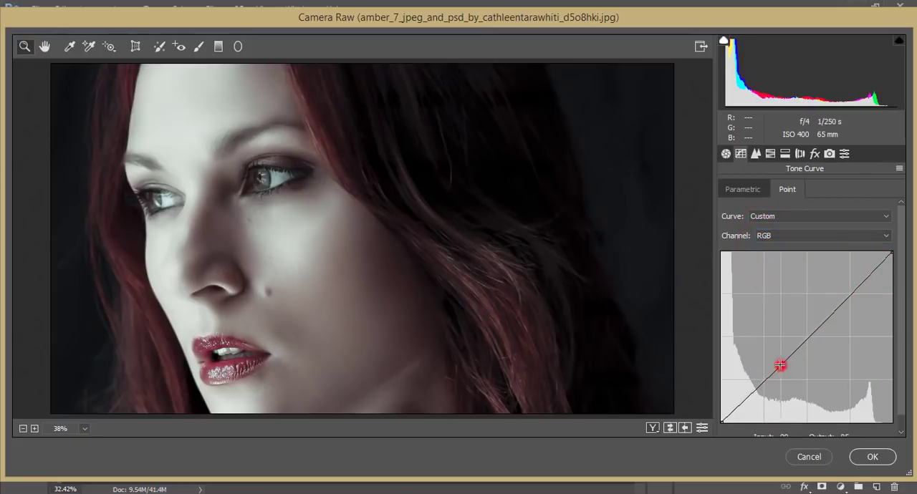
left_click_drag(780, 366, 719, 419)
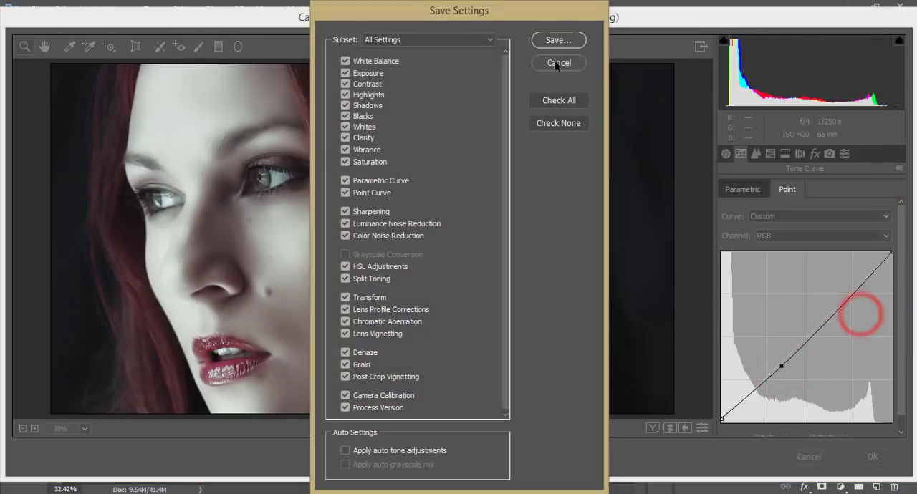
left_click(558, 63)
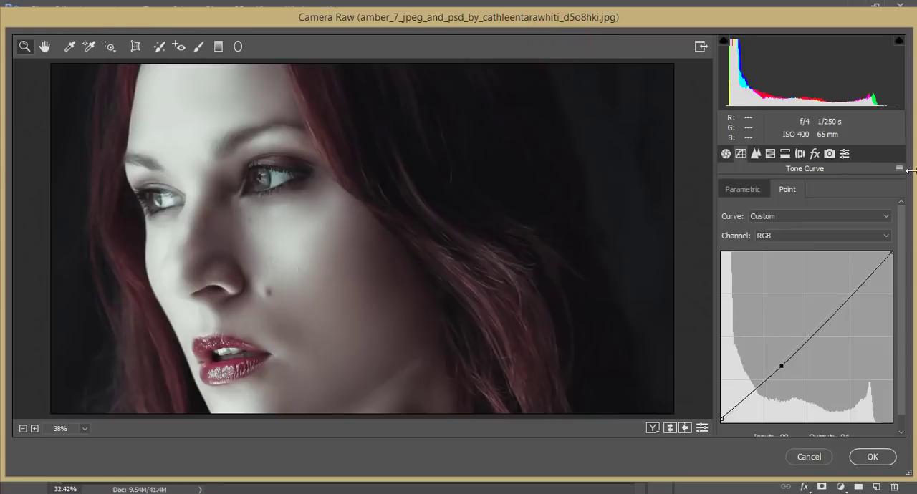
left_click(873, 457)
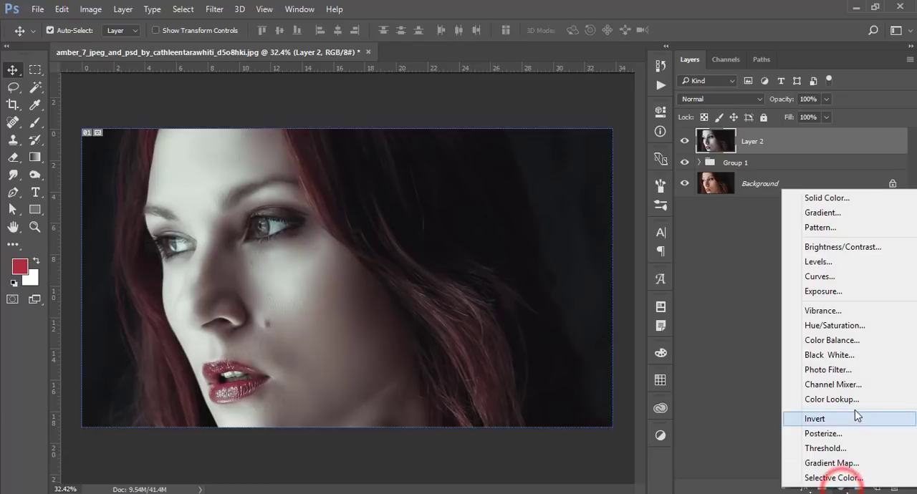
Add a FoggyNight.3DL Color Lookup layer at 16% opacity with a changed blend mode
left_click(832, 399)
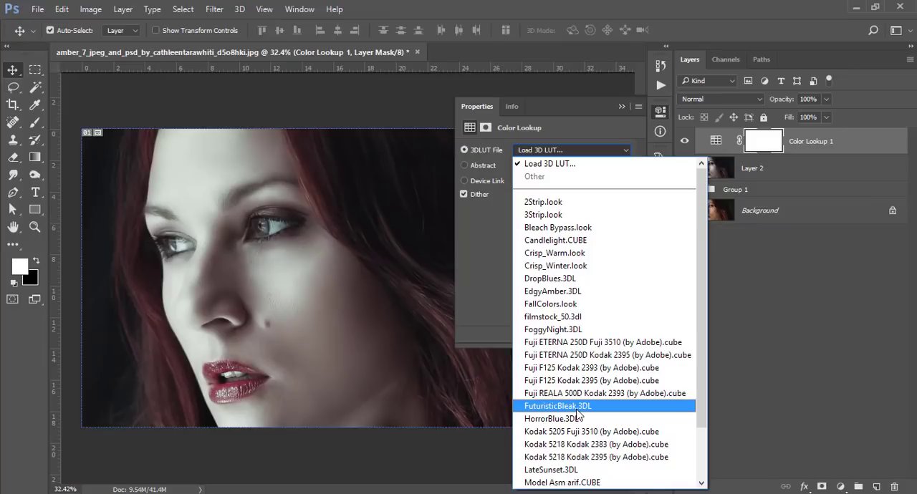
left_click(552, 330)
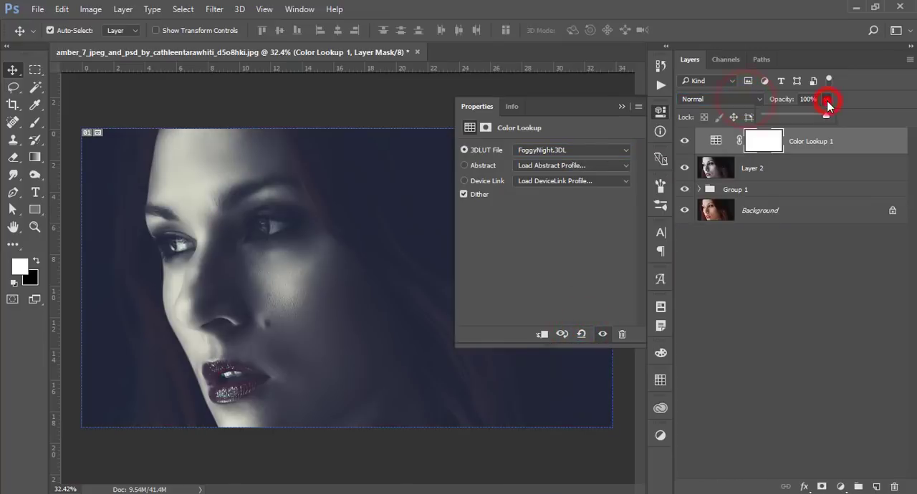
left_click_drag(827, 100, 774, 115)
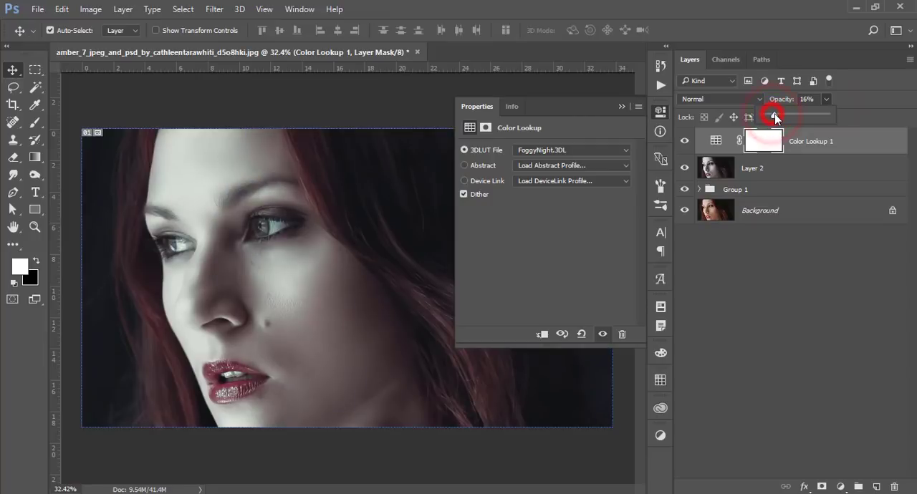
left_click(720, 99)
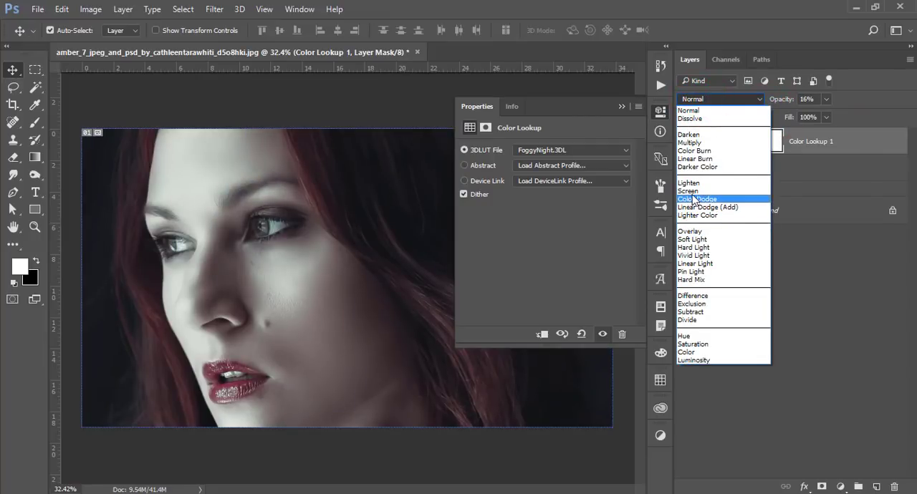
left_click(691, 239)
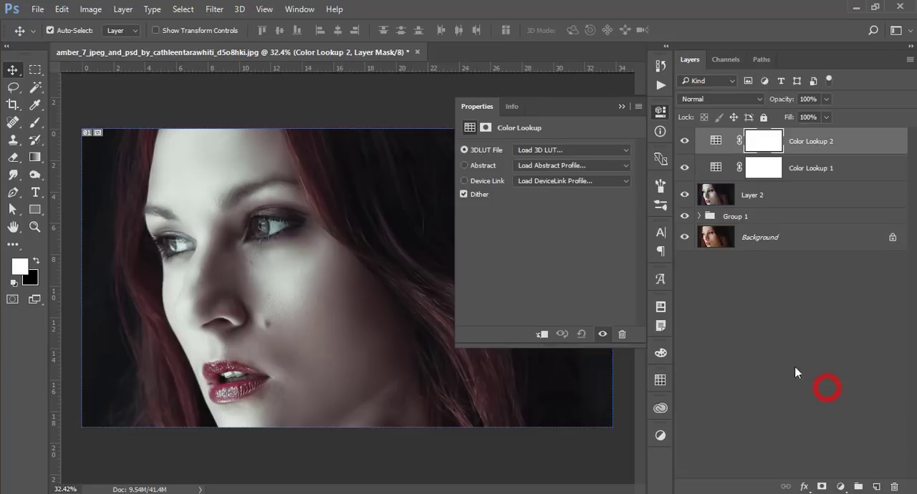
Give the second lookup FuturisticBleak, group the grading layers, and stamp a merged Layer 3
left_click(571, 150)
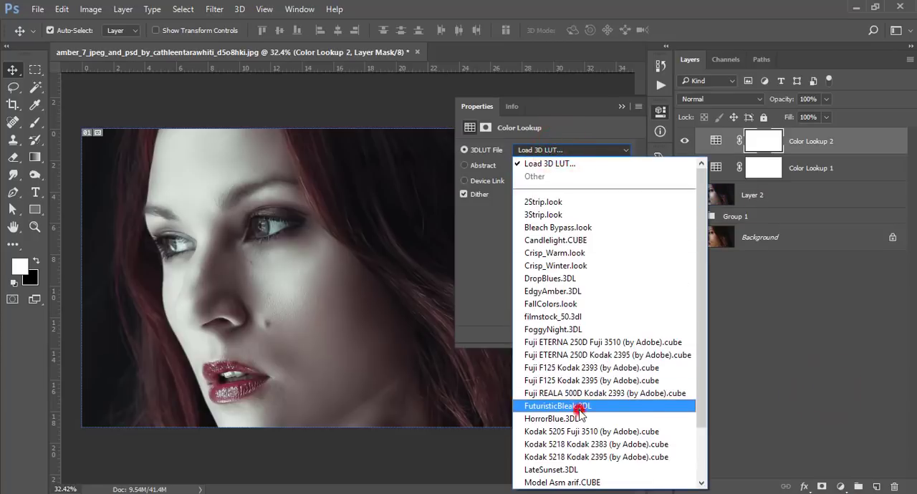
left_click(555, 406)
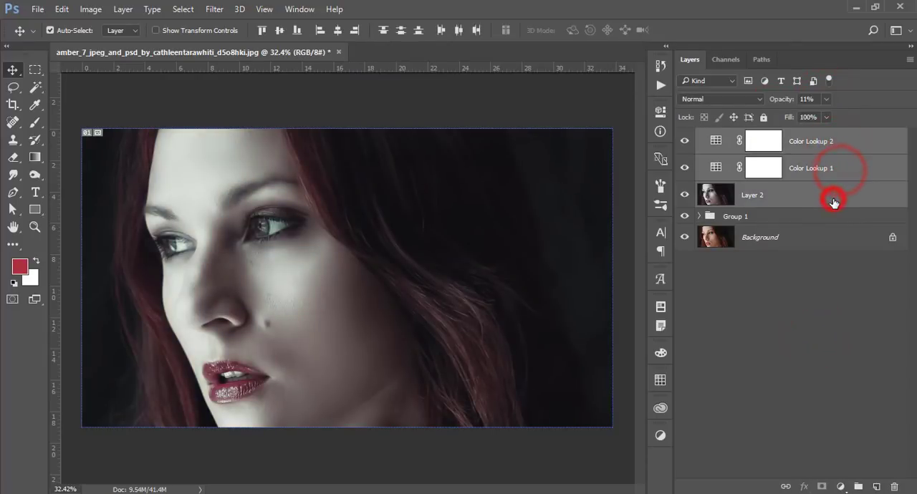
key("ctrl+shift+alt+e")
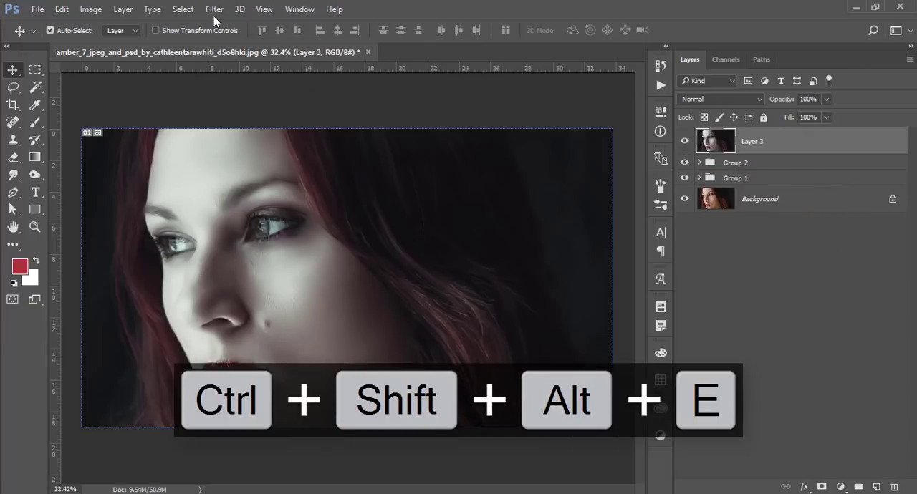
Launch Color Efex Pro's Cross Processing and preview methods B10, G05 and L03
left_click(215, 9)
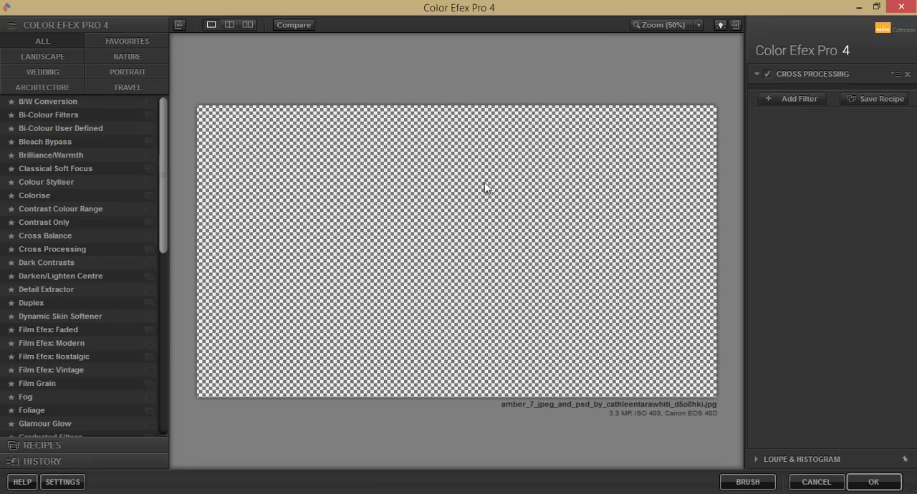
left_click(53, 248)
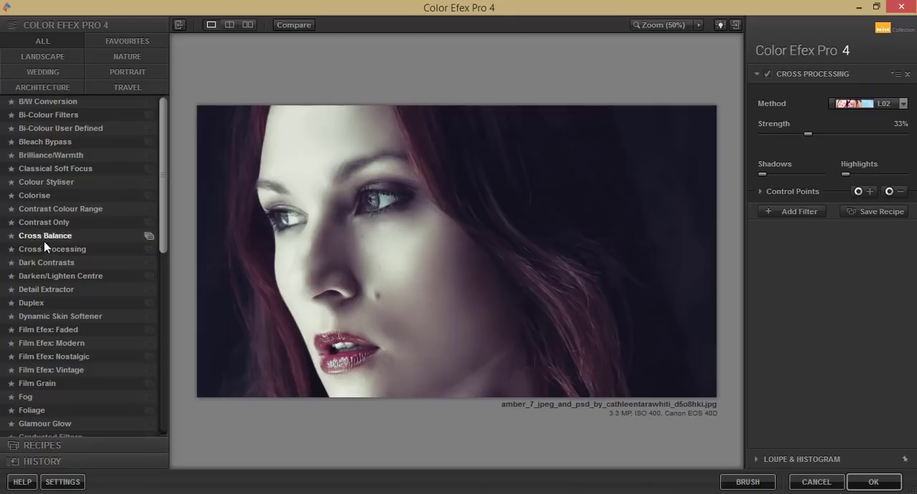
left_click(903, 103)
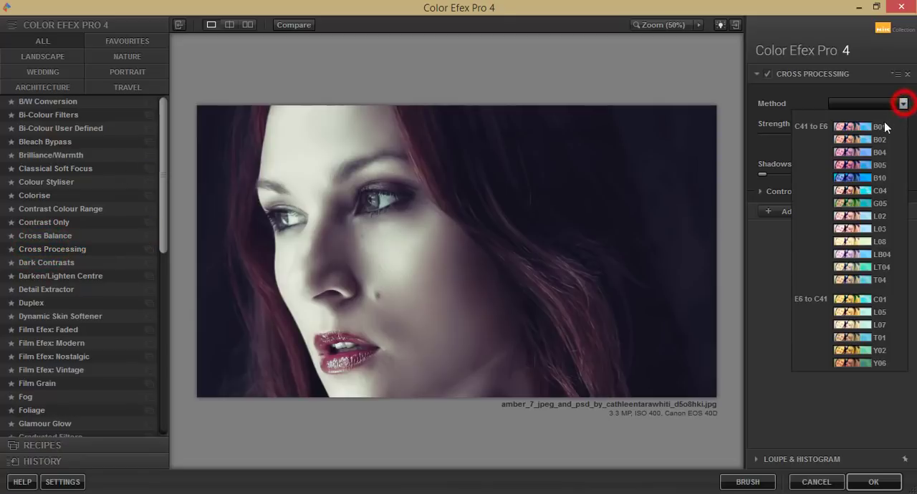
left_click(859, 178)
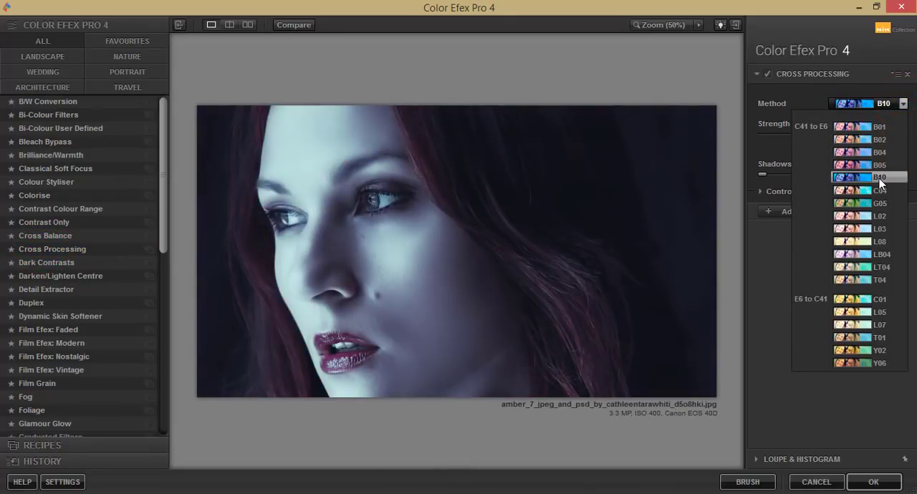
left_click(880, 203)
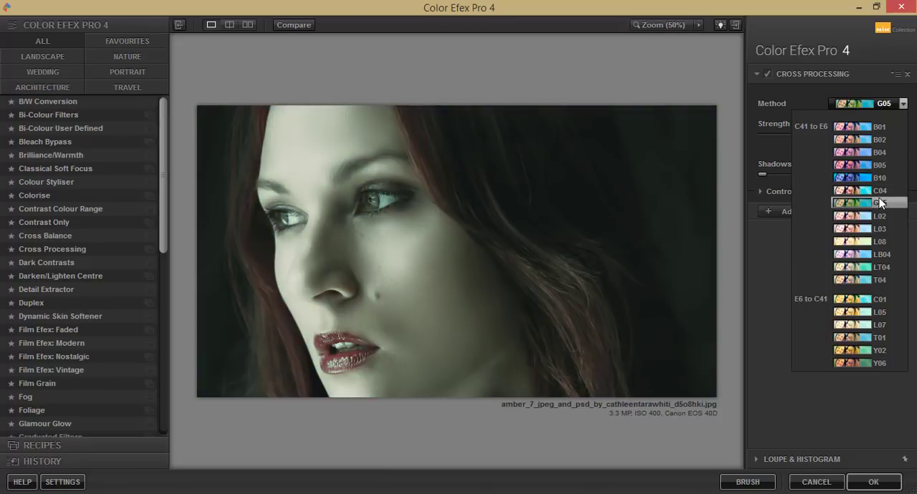
left_click(877, 228)
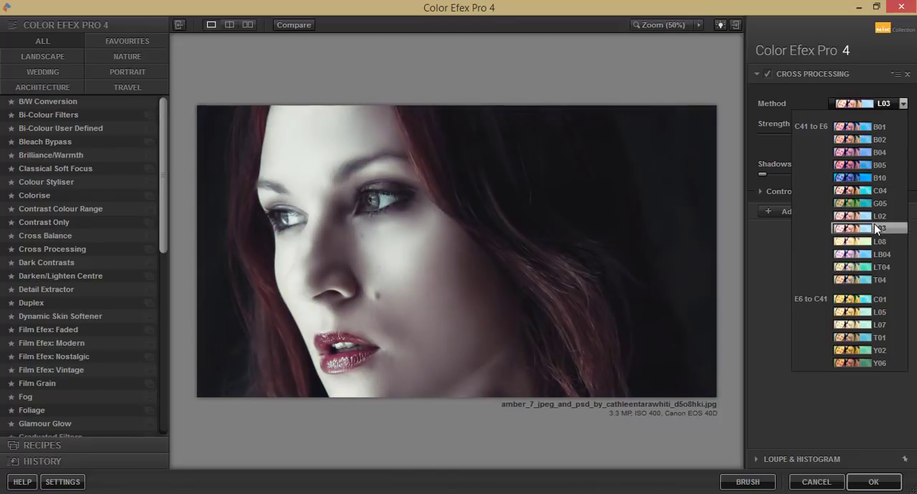
Compare L08, C04 and LT04, then settle on method L07 at 33% strength
left_click(879, 241)
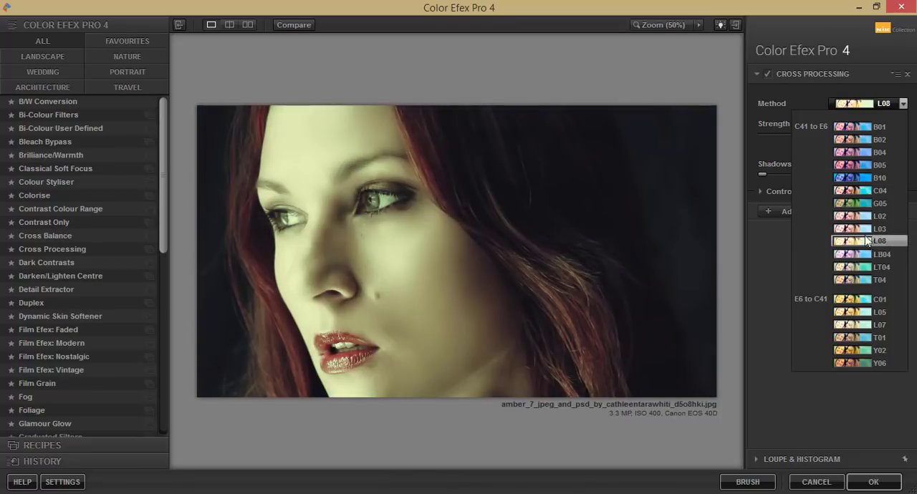
left_click(879, 190)
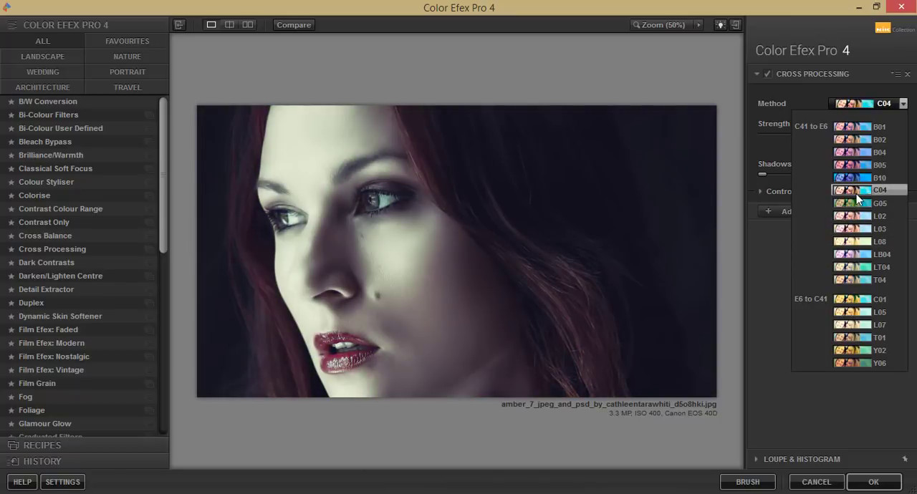
left_click(868, 241)
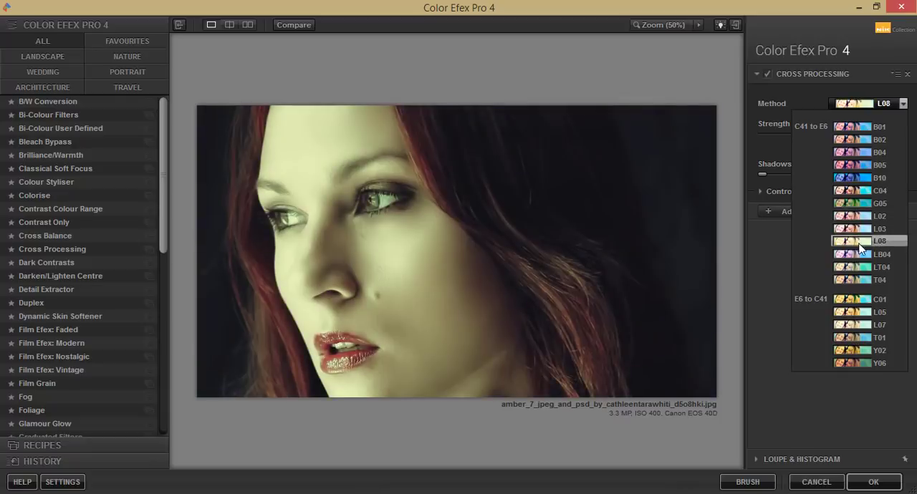
left_click(859, 267)
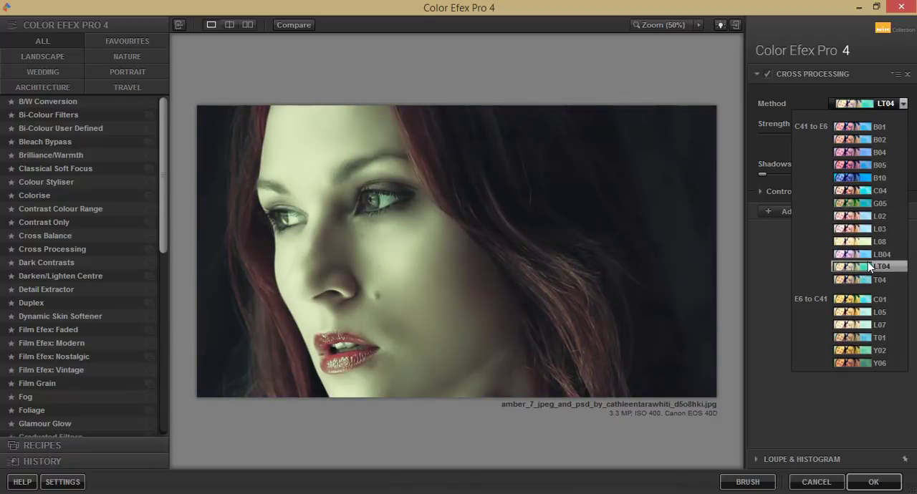
left_click(881, 279)
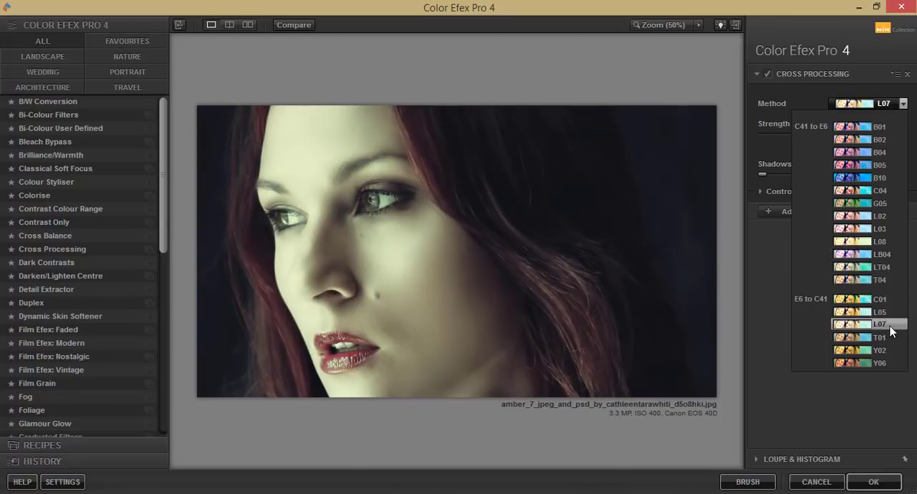
left_click(879, 323)
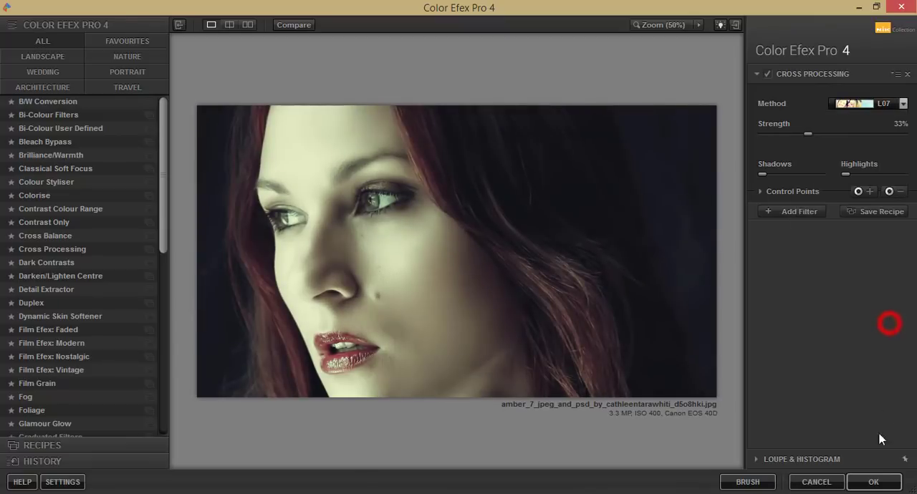
Back in Photoshop, add a Soft Light Solid Color fill in blue-gray #5a727c
left_click(873, 481)
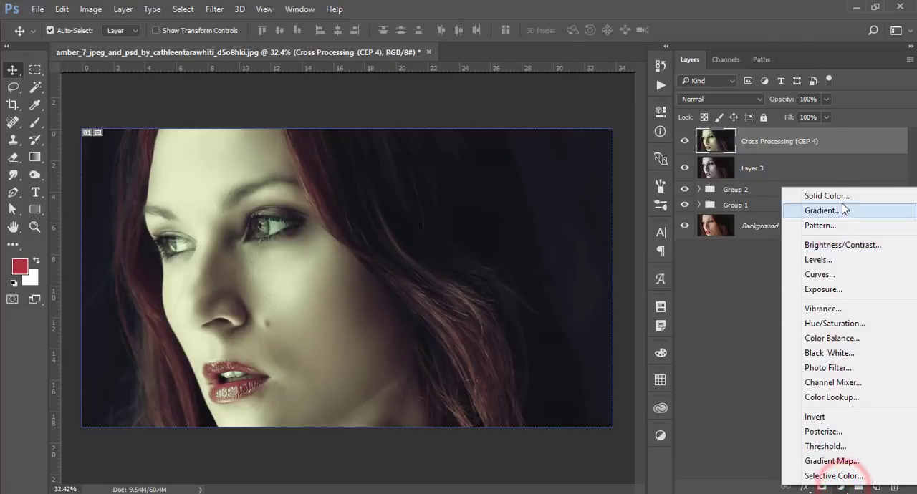
left_click(826, 195)
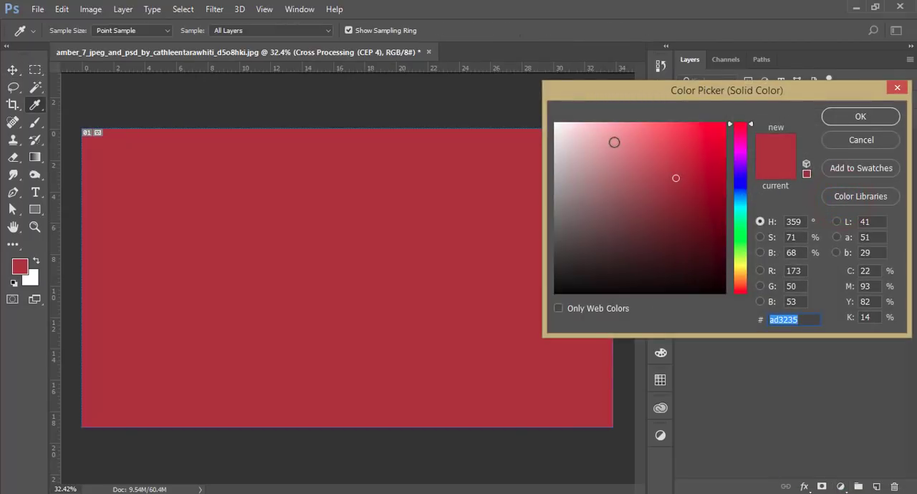
left_click(561, 184)
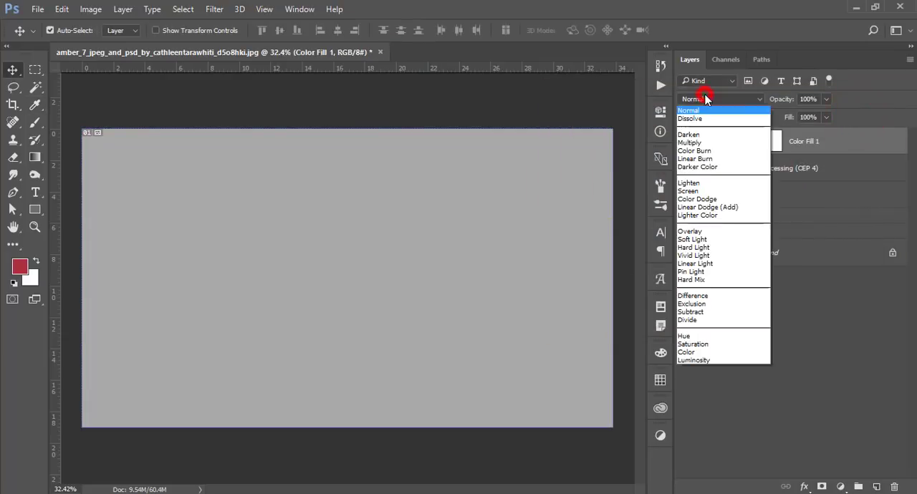
left_click(692, 239)
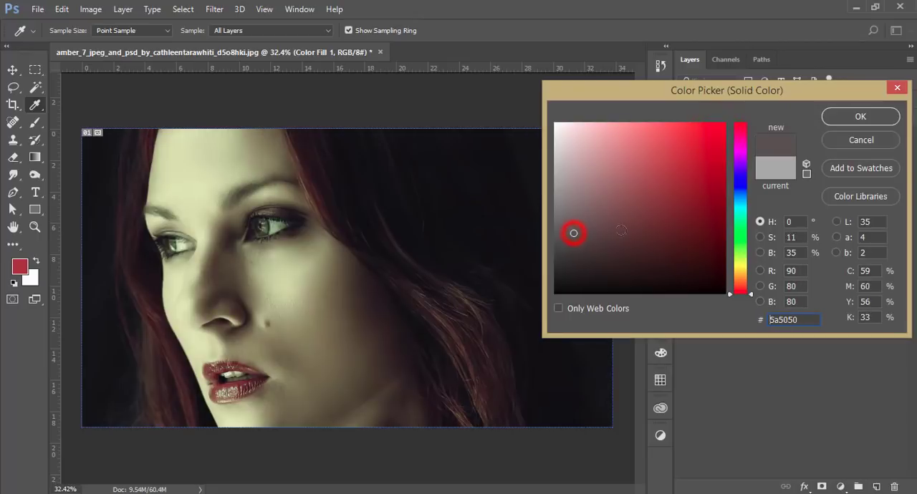
left_click(740, 201)
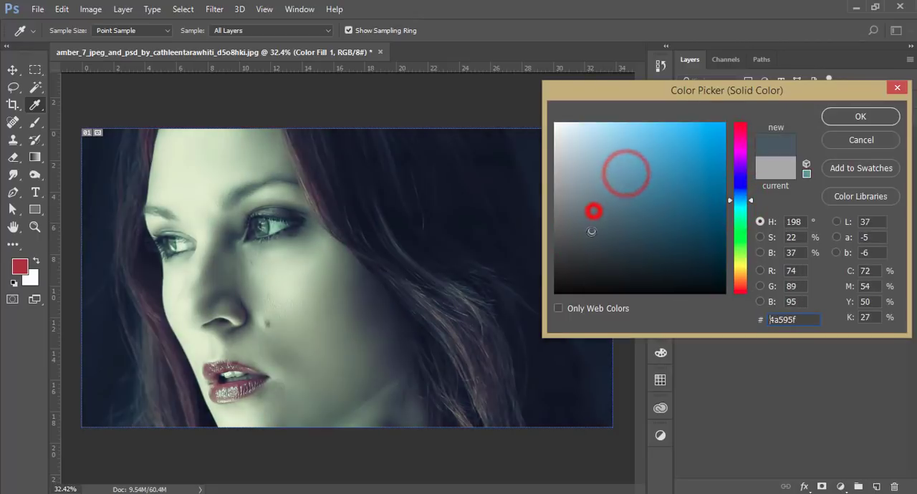
left_click(579, 216)
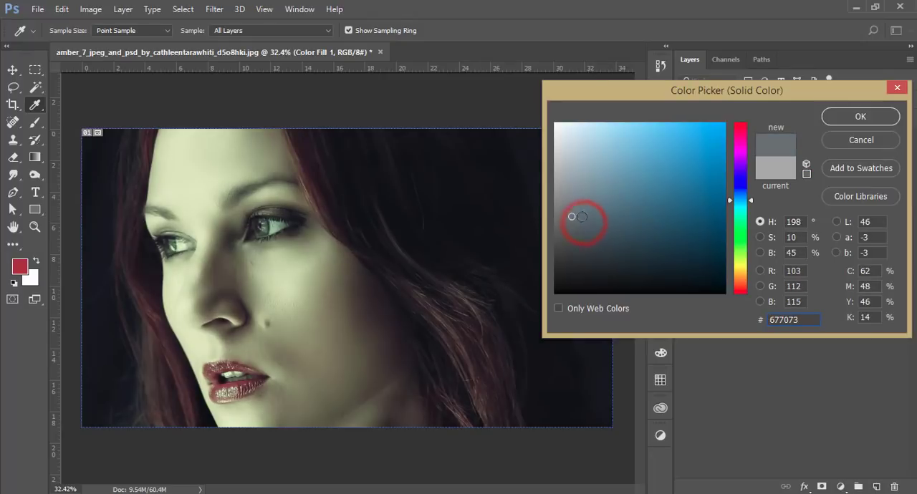
left_click(604, 239)
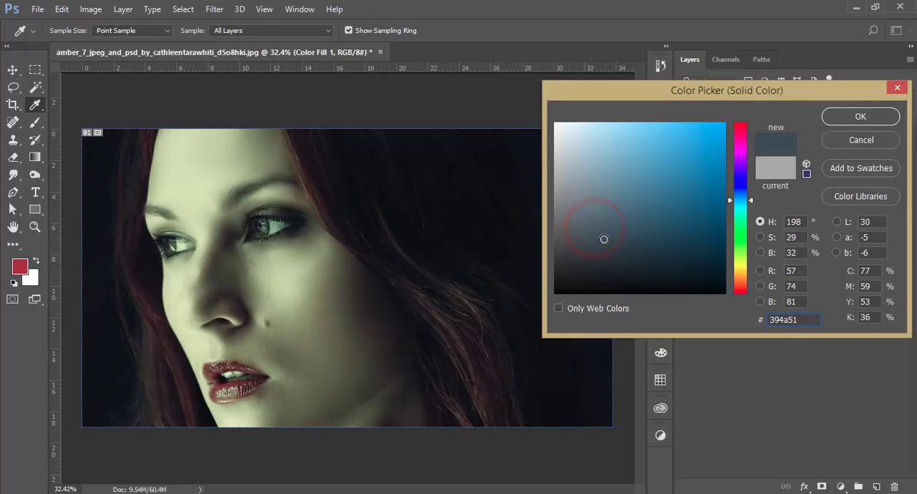
left_click(600, 210)
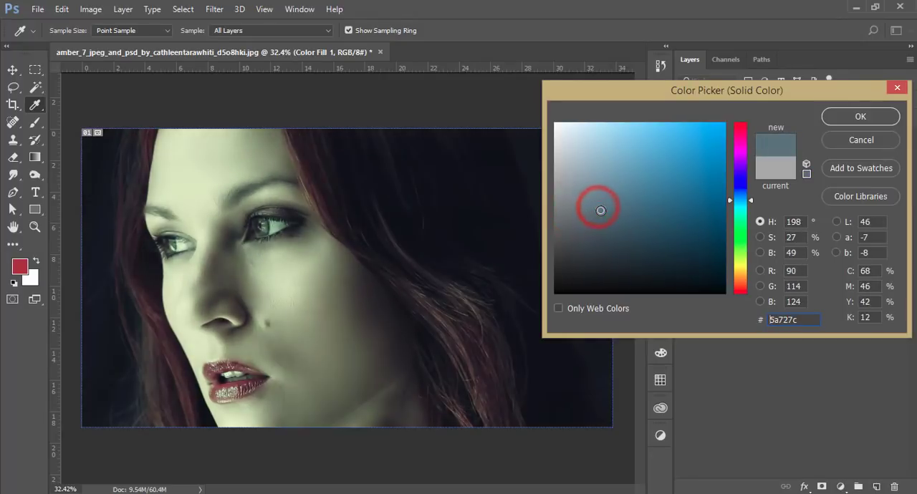
left_click(860, 116)
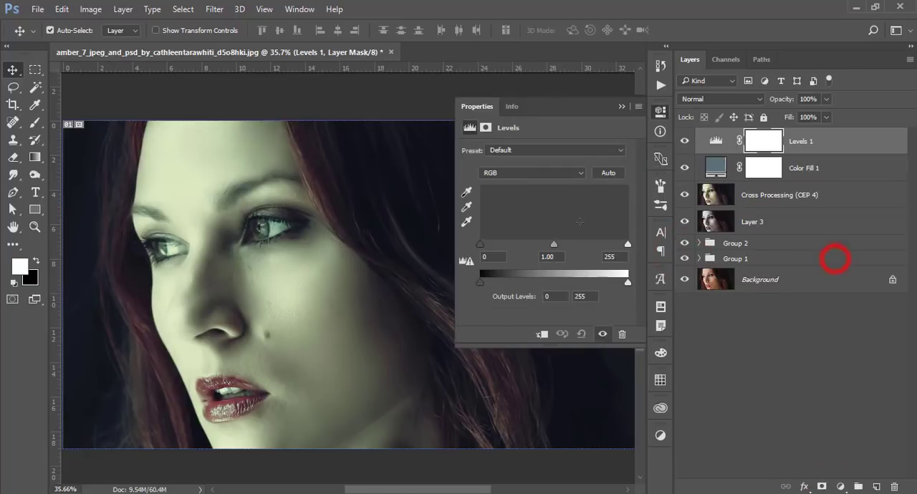
Retint the Soft Light Color Fill layer to near-neutral gray #6d696b
left_click_drag(480, 244, 485, 245)
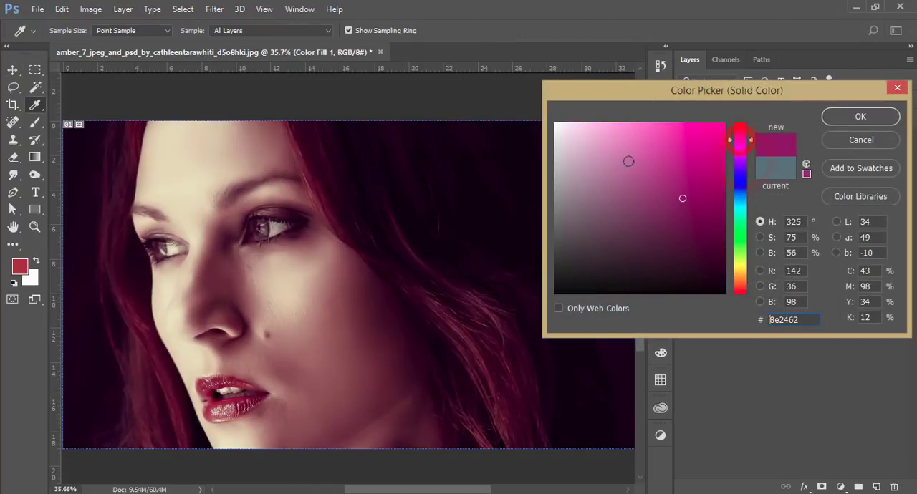
left_click(563, 181)
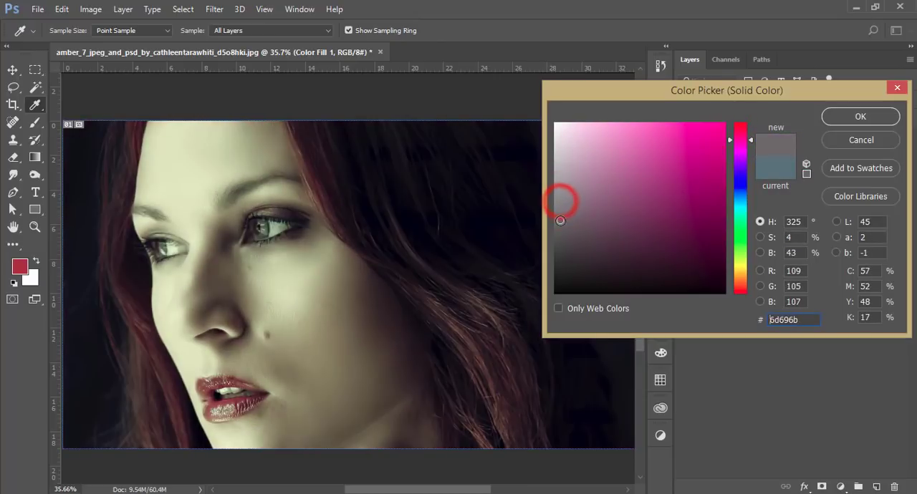
left_click(860, 116)
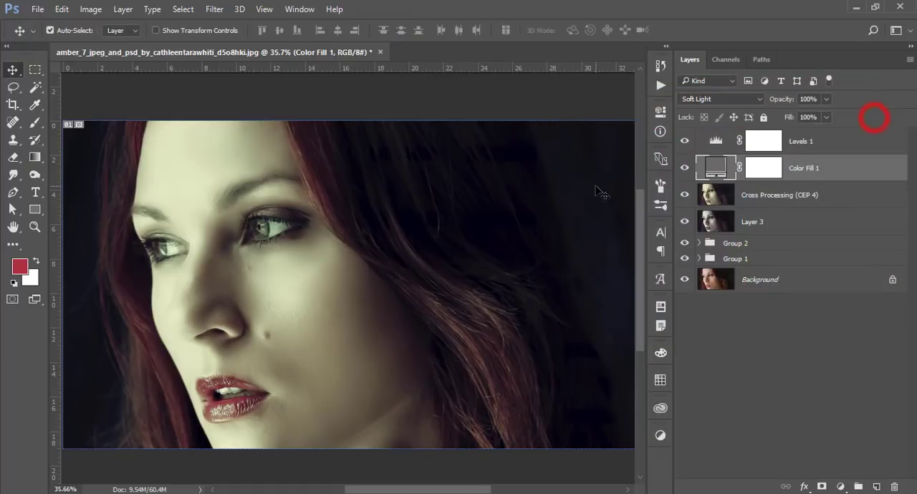